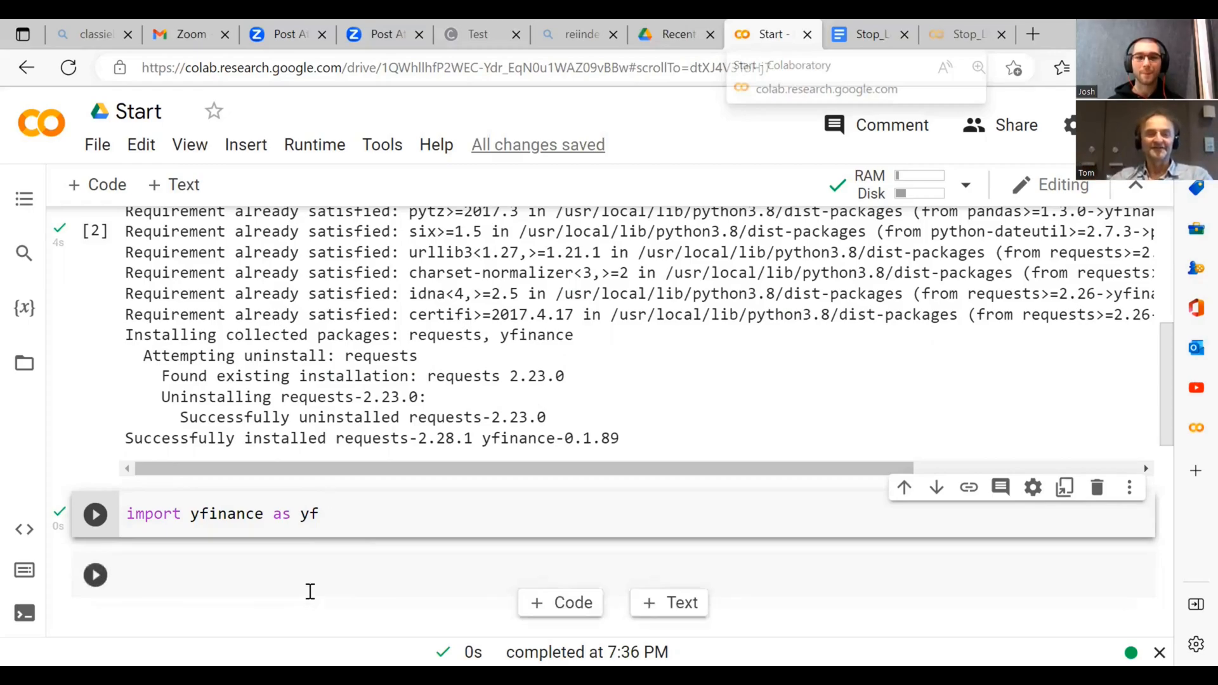
Step: Write aapl = yf.download('AAPL', start='2004-1-1') in the empty code cell
{"action": "type", "text": "y"}
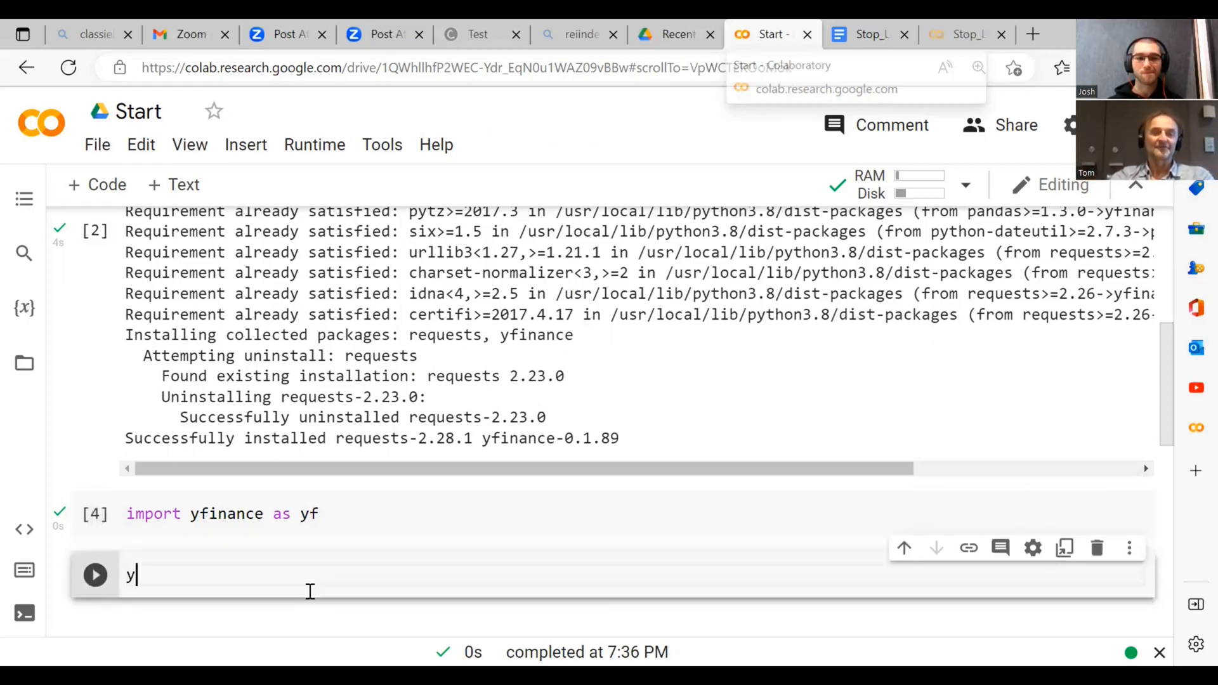
{"action": "type", "text": "f."}
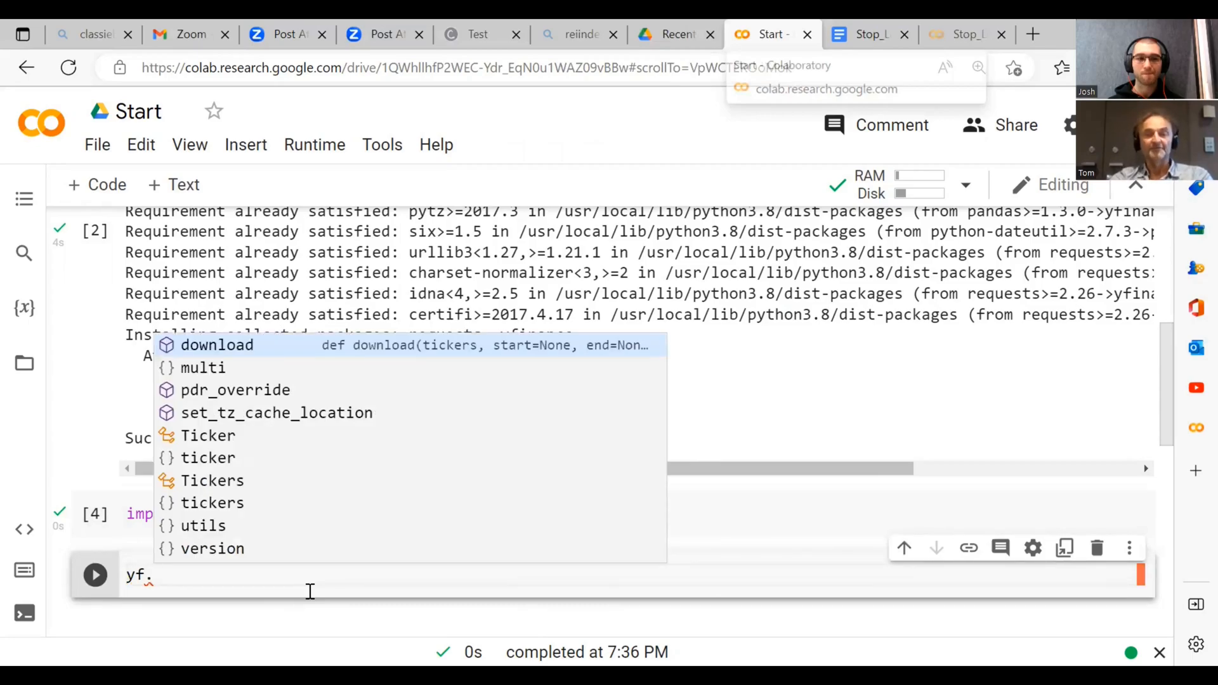
{"action": "mouse_move", "coordinate": [316, 584]}
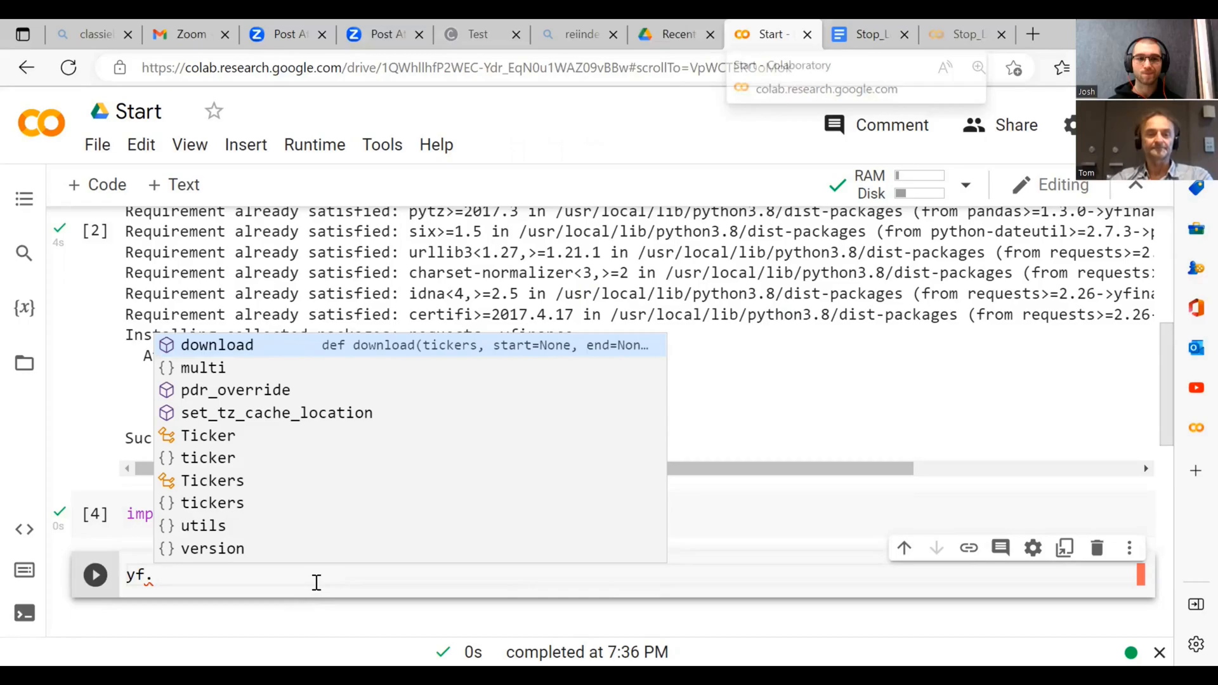
{"action": "mouse_move", "coordinate": [727, 544]}
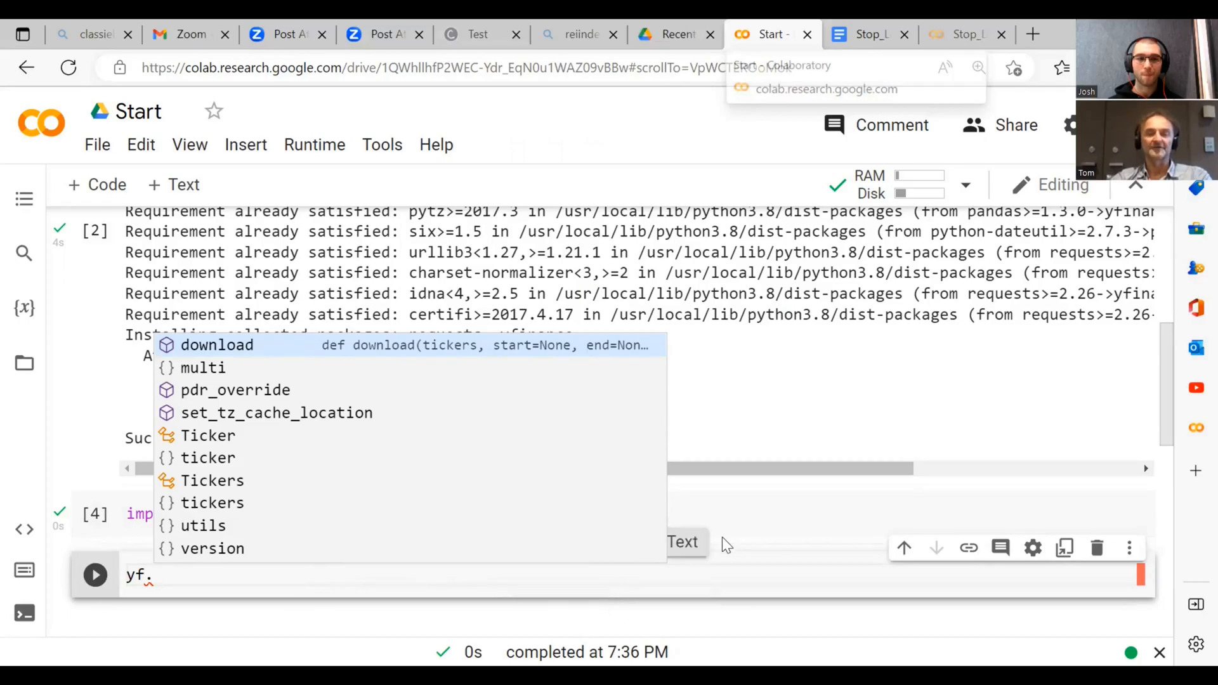
{"action": "mouse_move", "coordinate": [723, 575]}
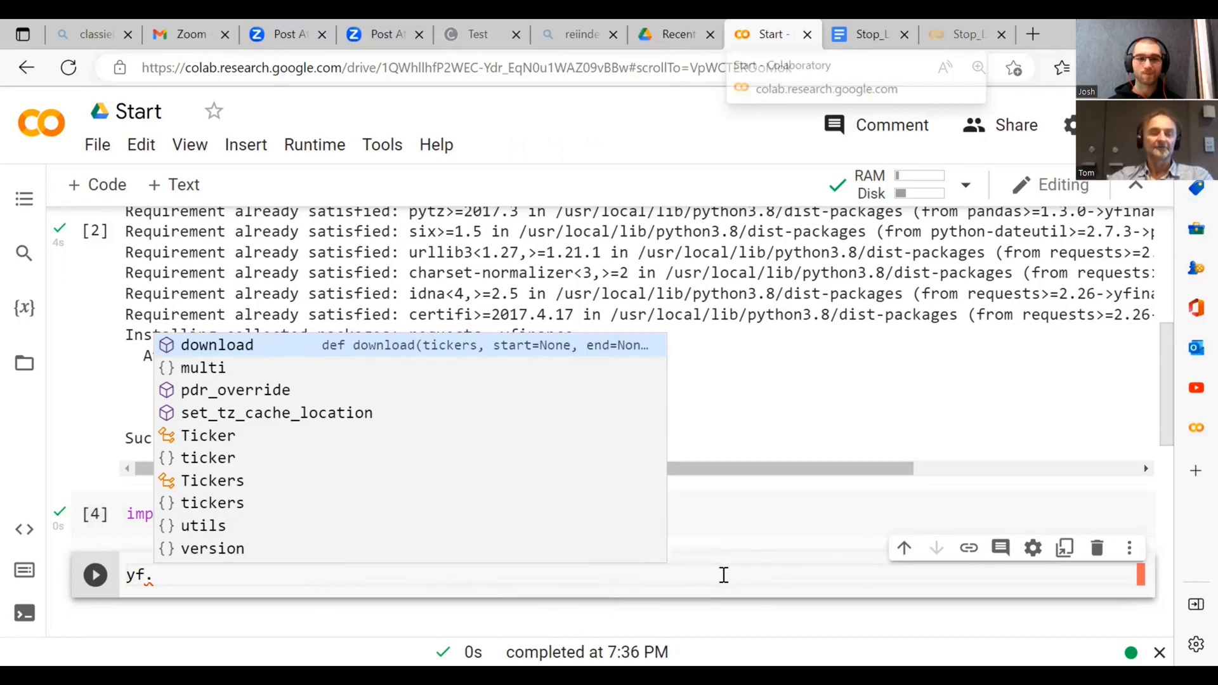
{"action": "type", "text": "download"}
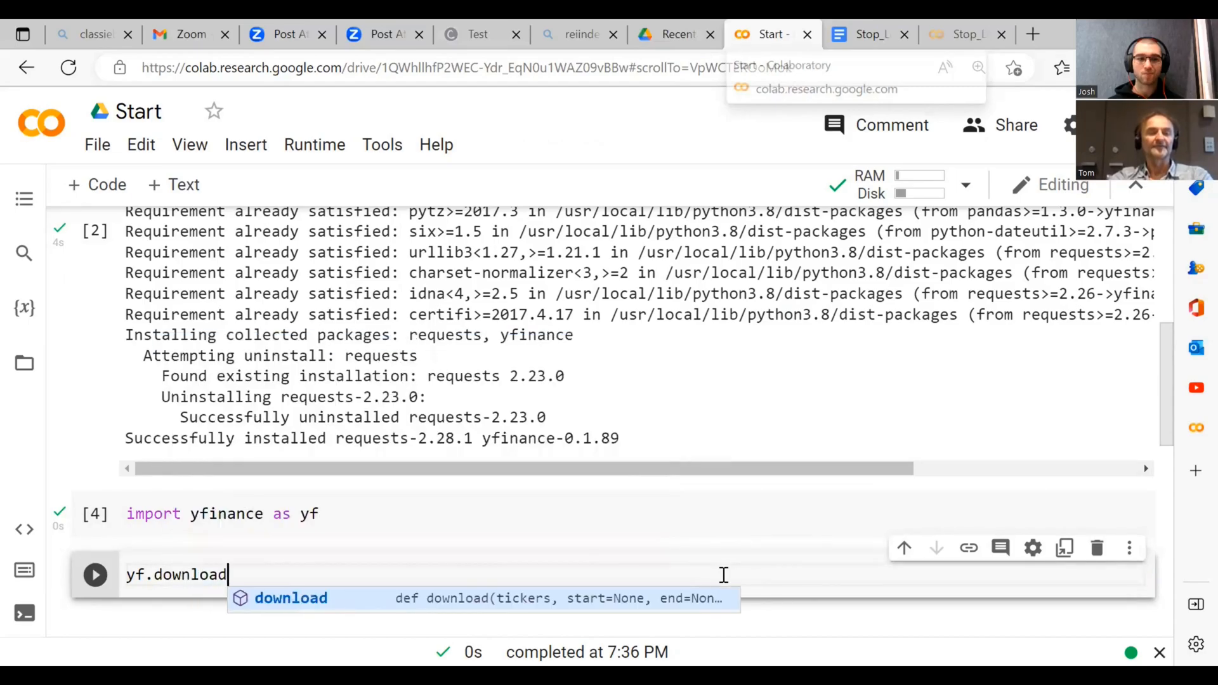
{"action": "type", "text": "('')"}
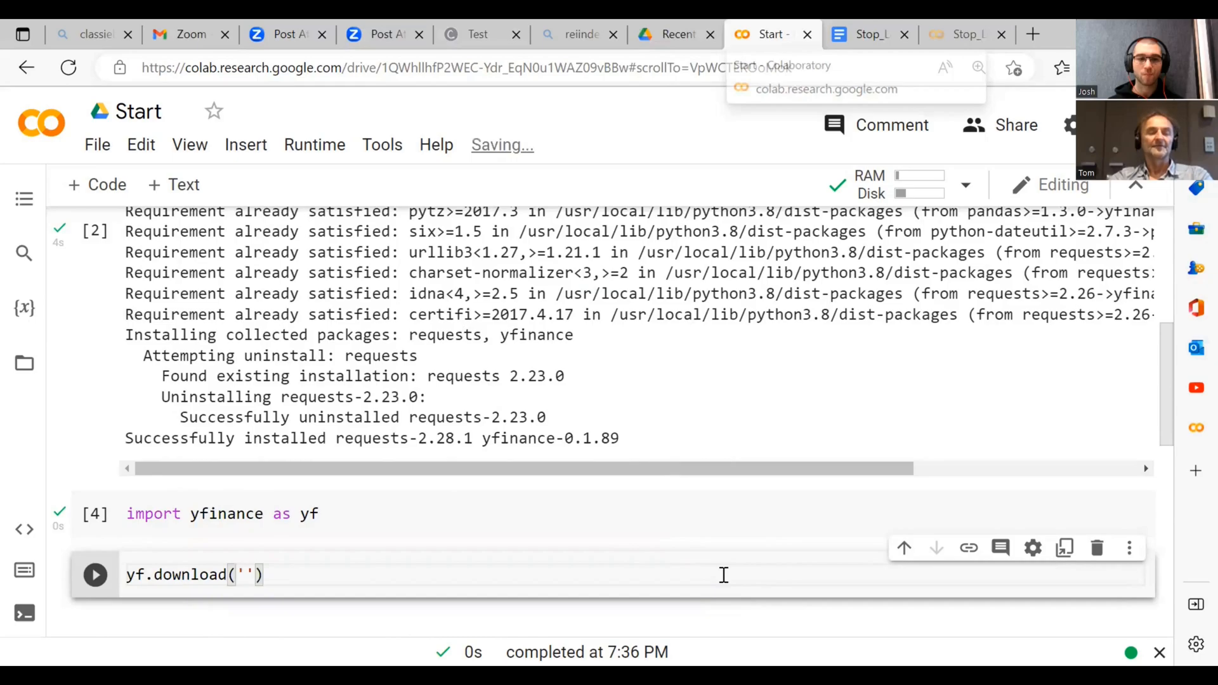
{"action": "type", "text": "AA"}
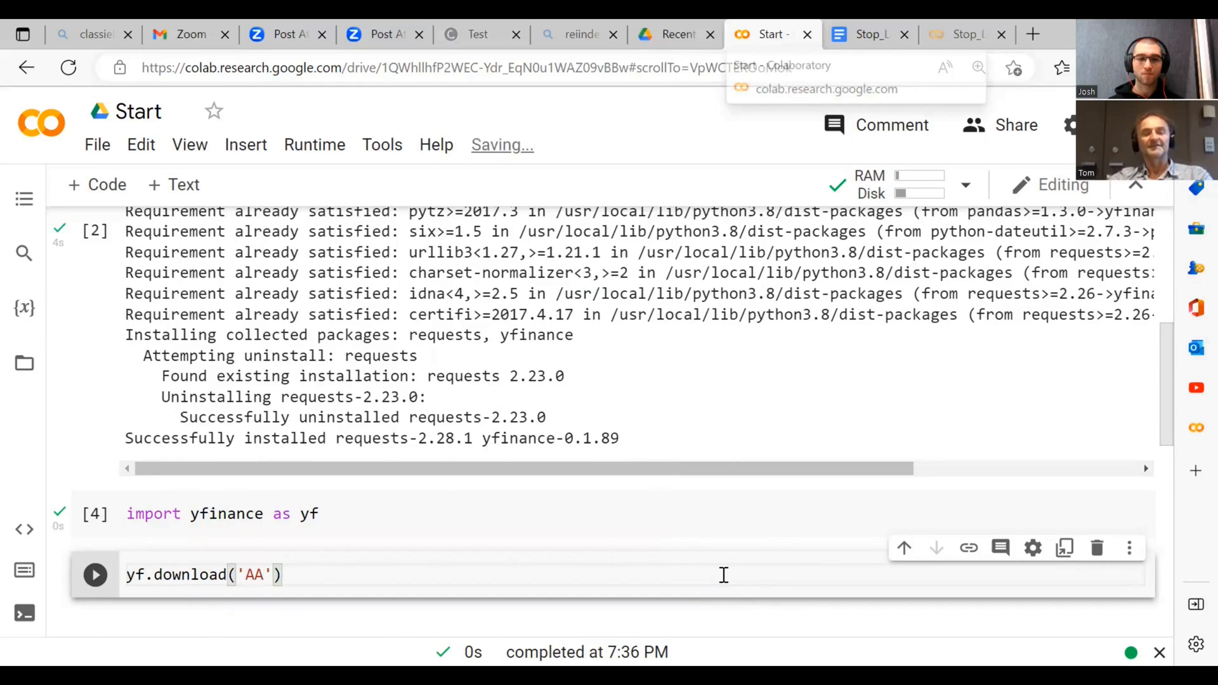
{"action": "type", "text": "P"}
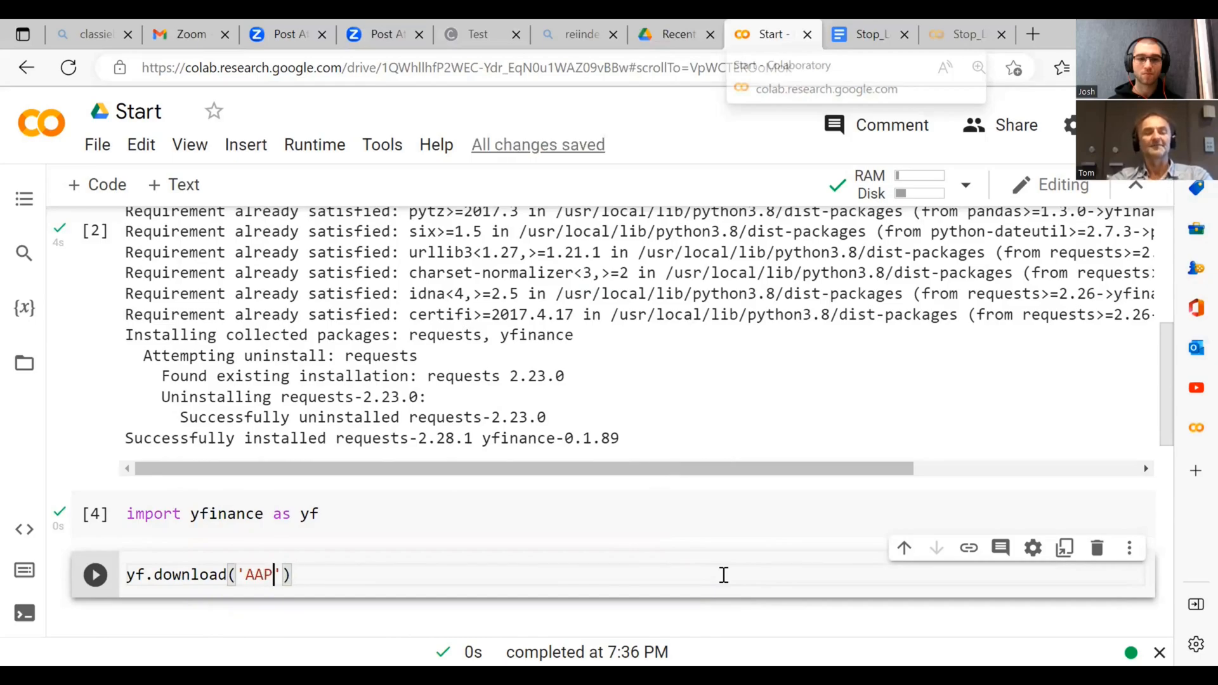
{"action": "type", "text": "L"}
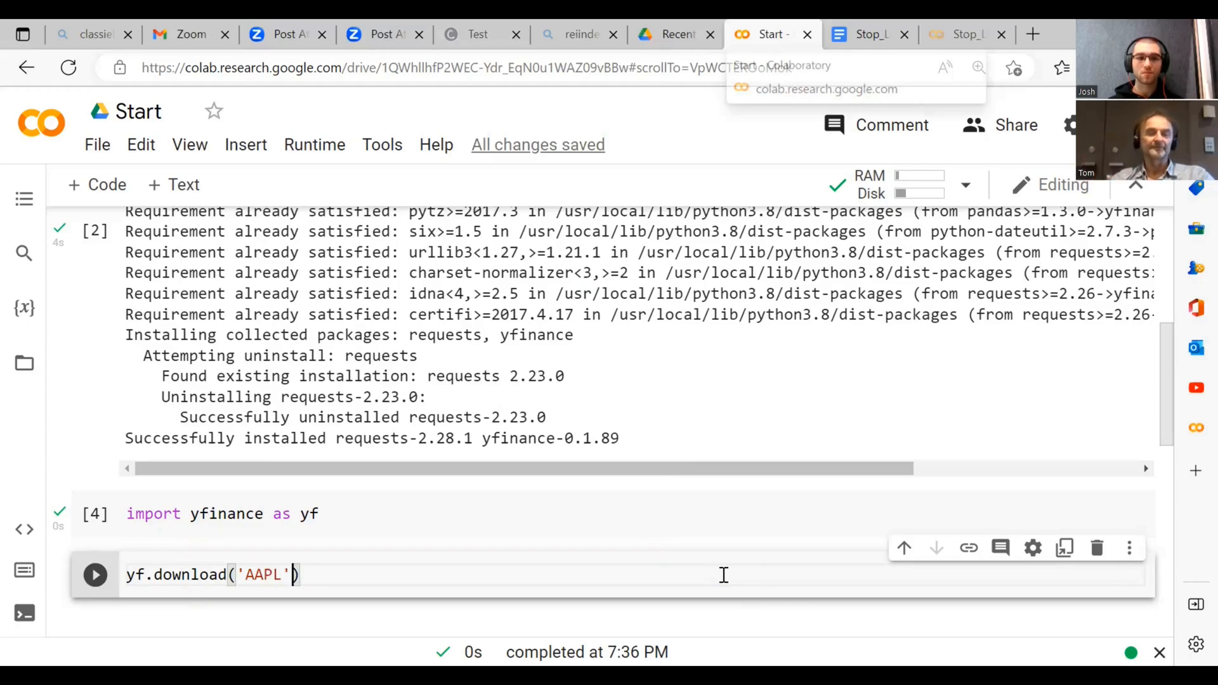
{"action": "type", "text": ","}
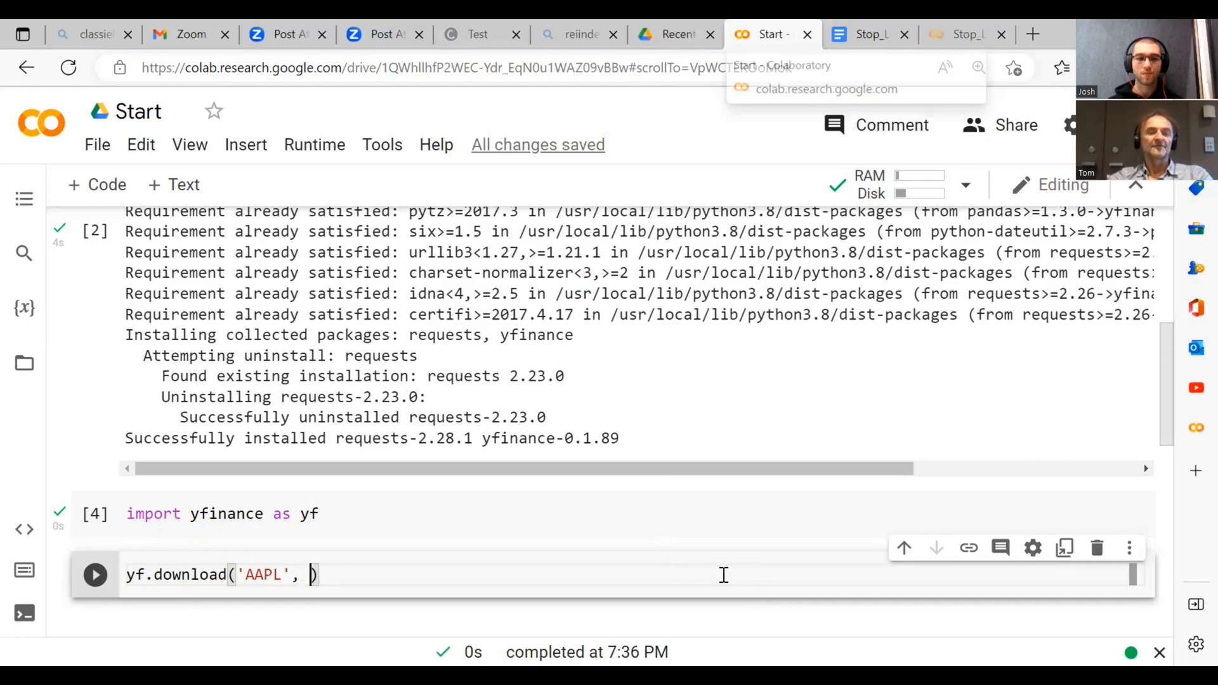
{"action": "type", "text": "start"}
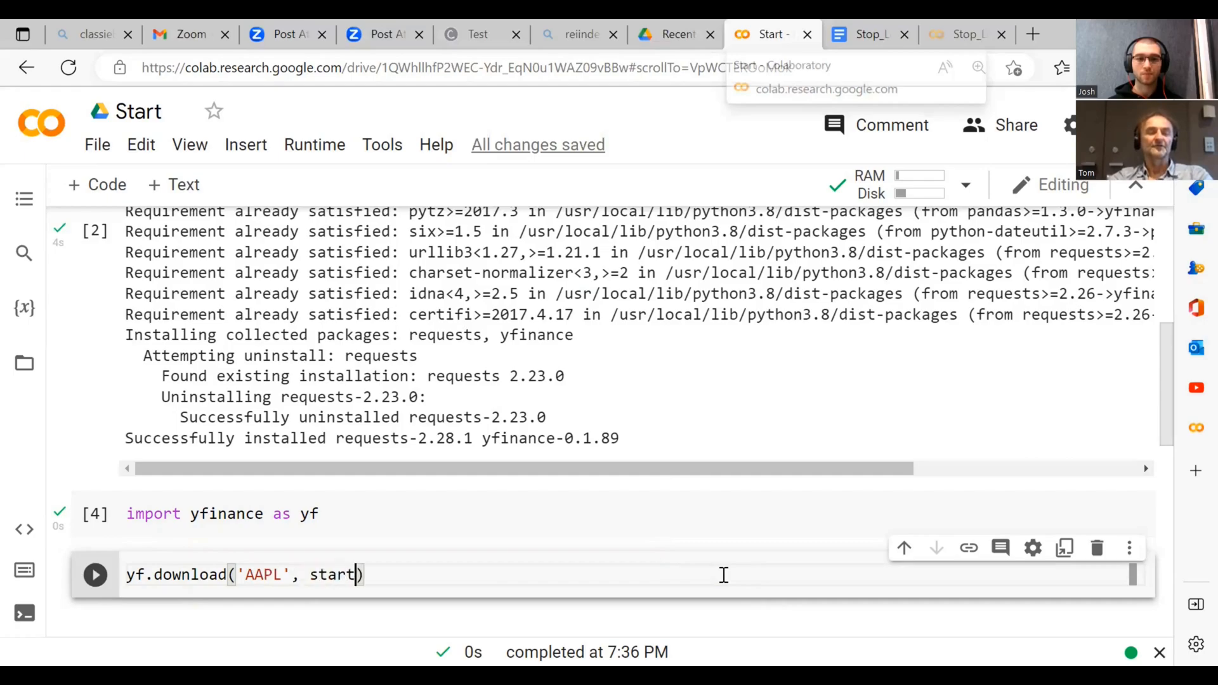
{"action": "type", "text": "="}
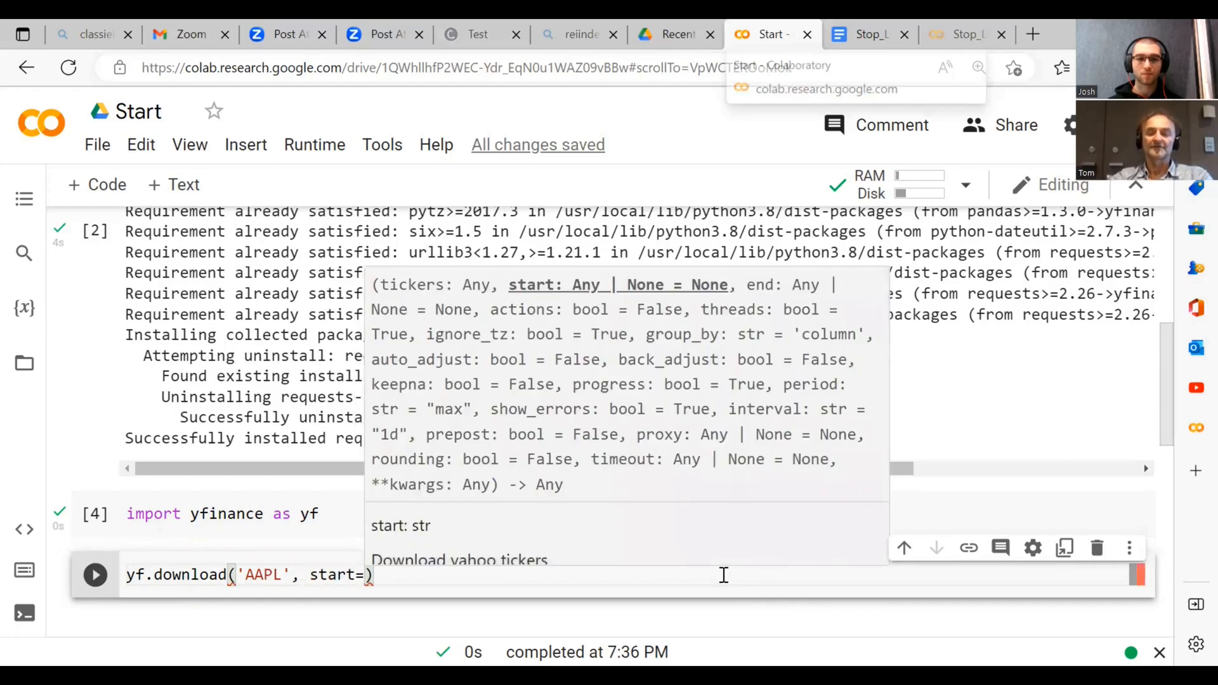
{"action": "type", "text": "2'"}
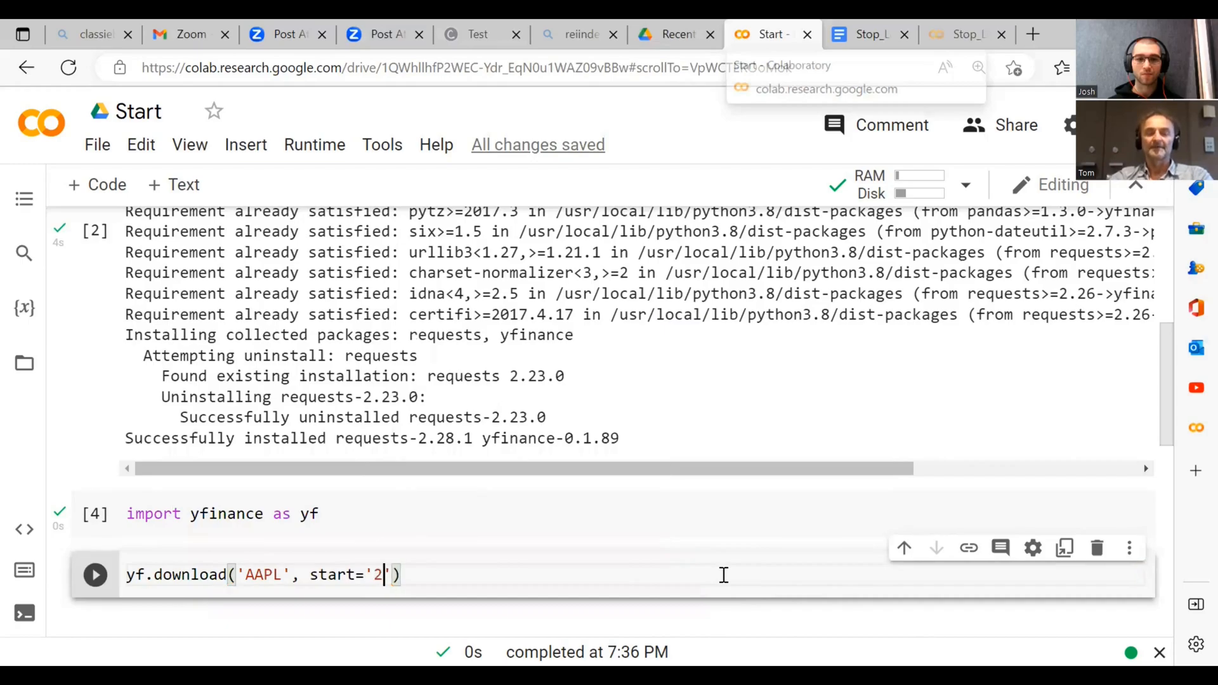
{"action": "type", "text": "004"}
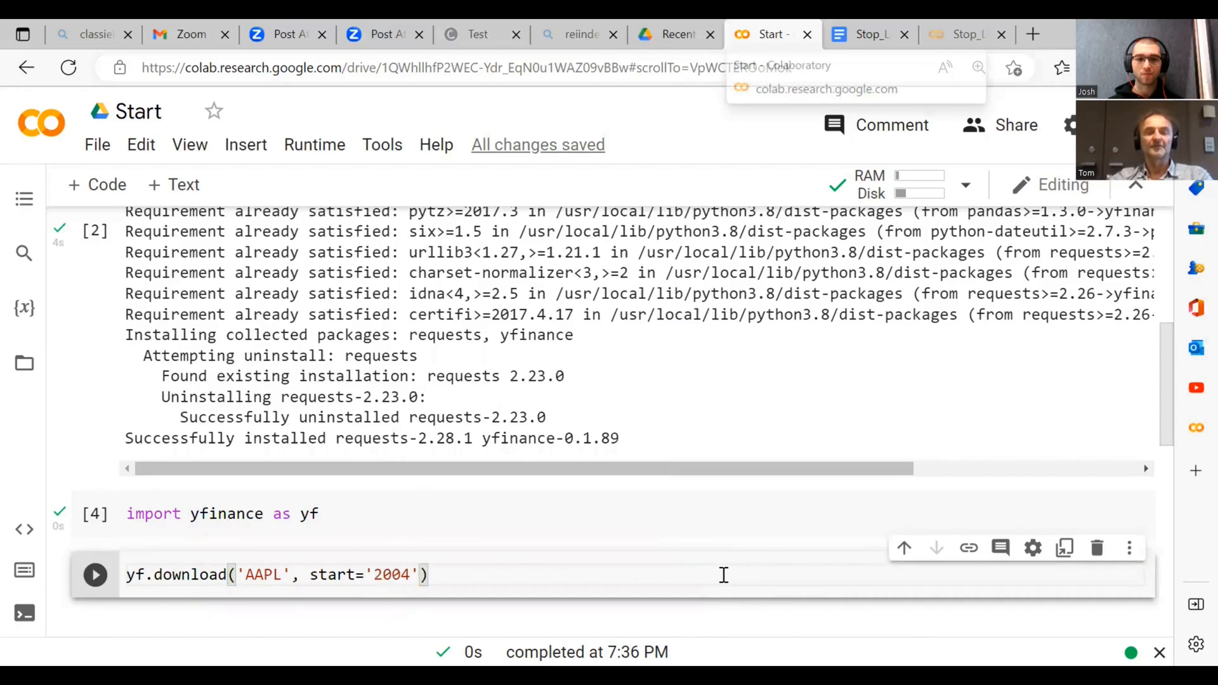
{"action": "type", "text": "-1-1"}
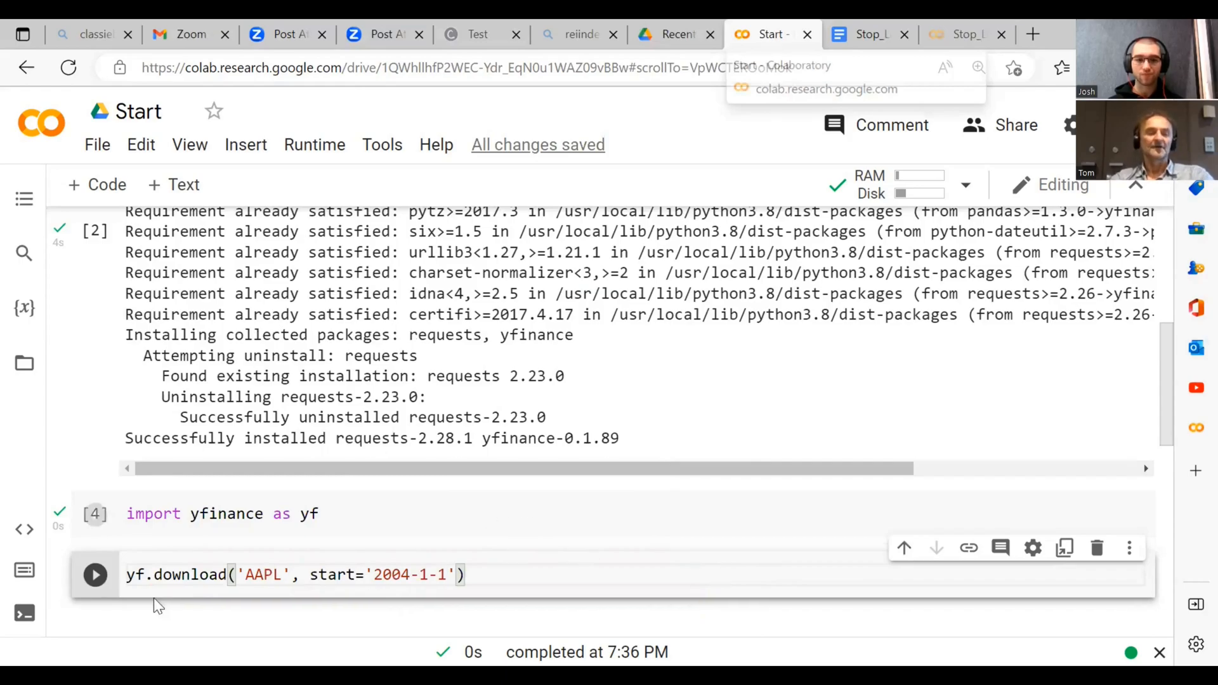
{"action": "left_click", "coordinate": [128, 575]}
{"action": "type", "text": "d"}
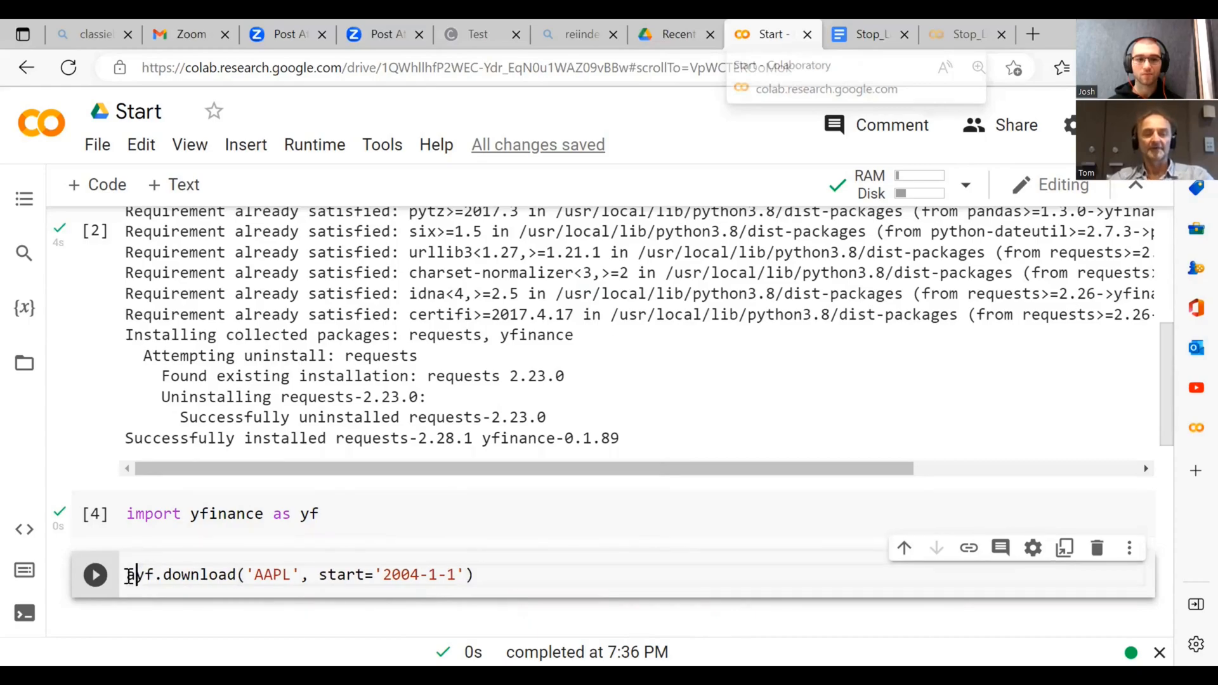
{"action": "type", "text": "aapl"}
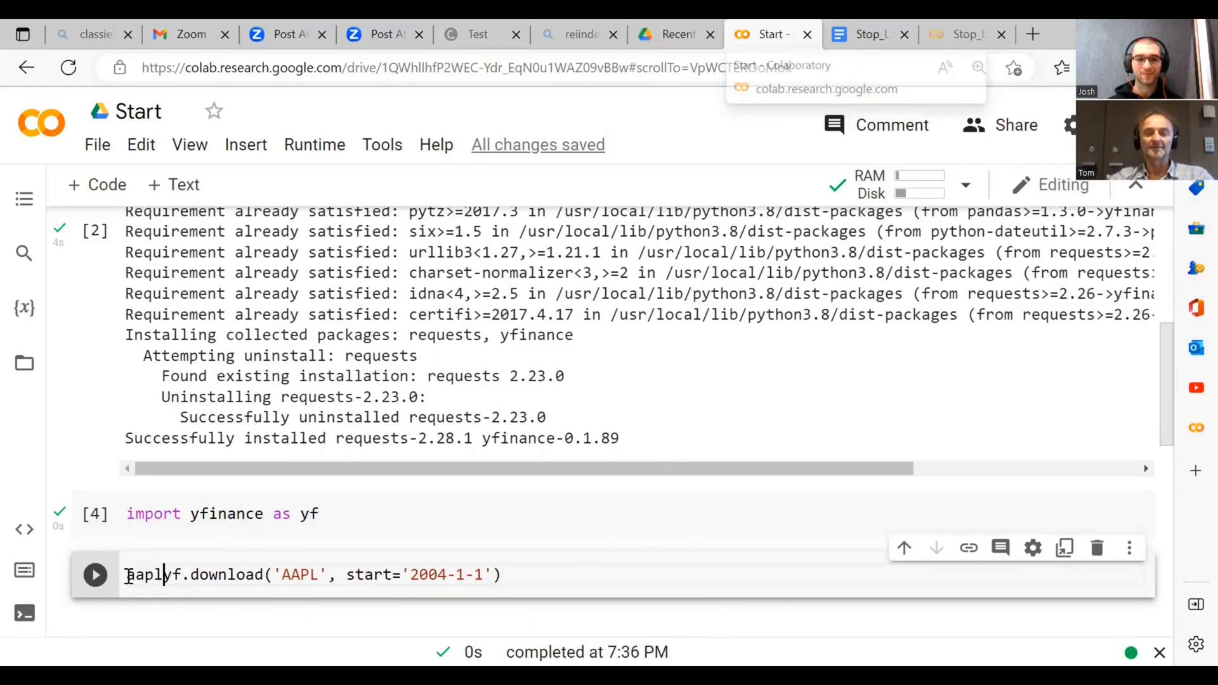
{"action": "type", "text": "="}
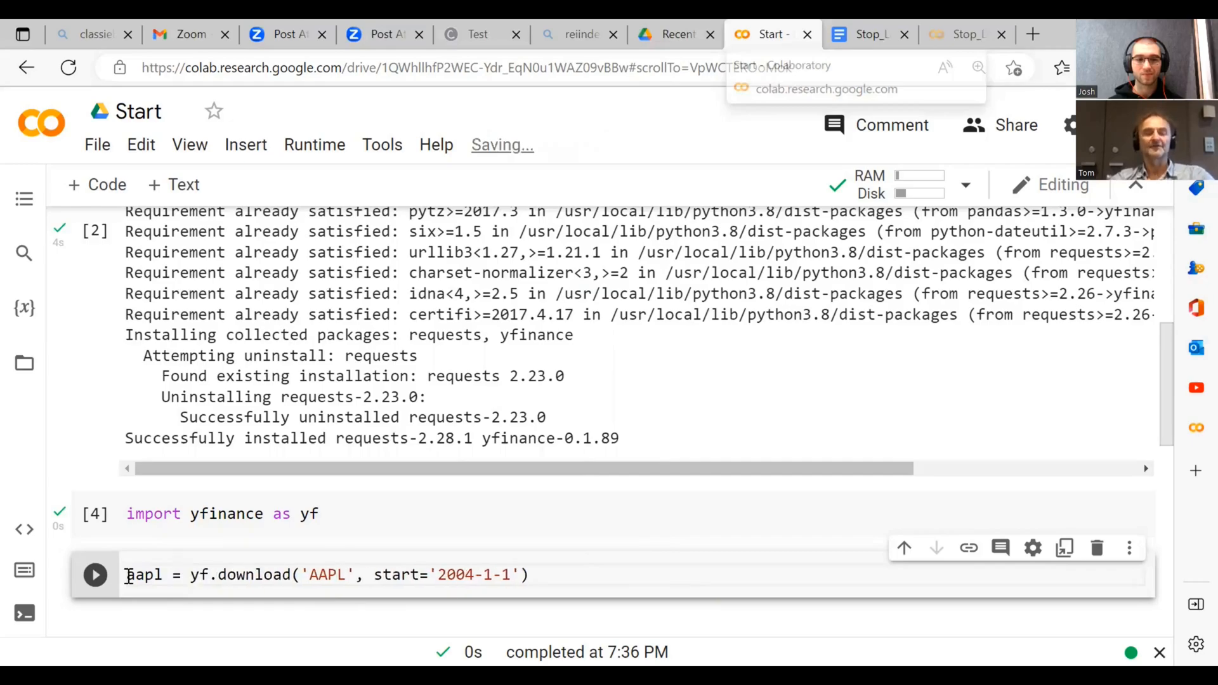
Step: Run the AAPL download cell, then display aapl as a 4770-row, 6-column table
{"action": "left_click", "coordinate": [94, 574]}
{"action": "type", "text": "aapl"}
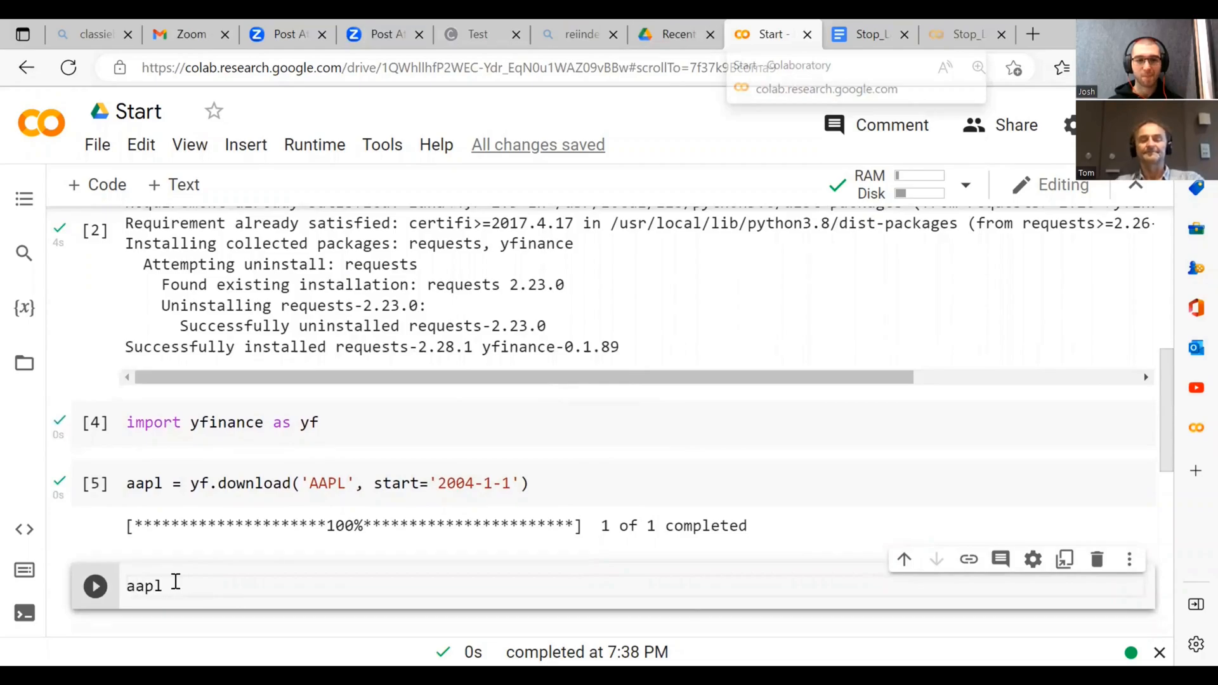
{"action": "left_click", "coordinate": [95, 586]}
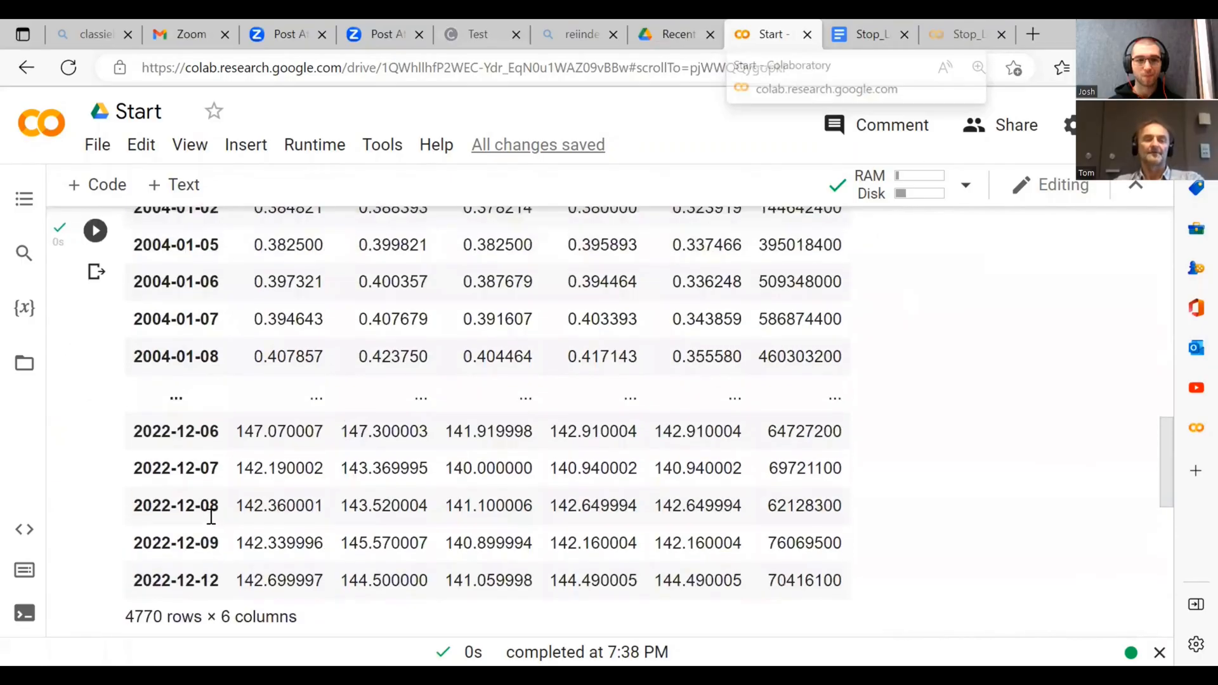
{"action": "scroll", "scroll_direction": "up", "scroll_amount": 3}
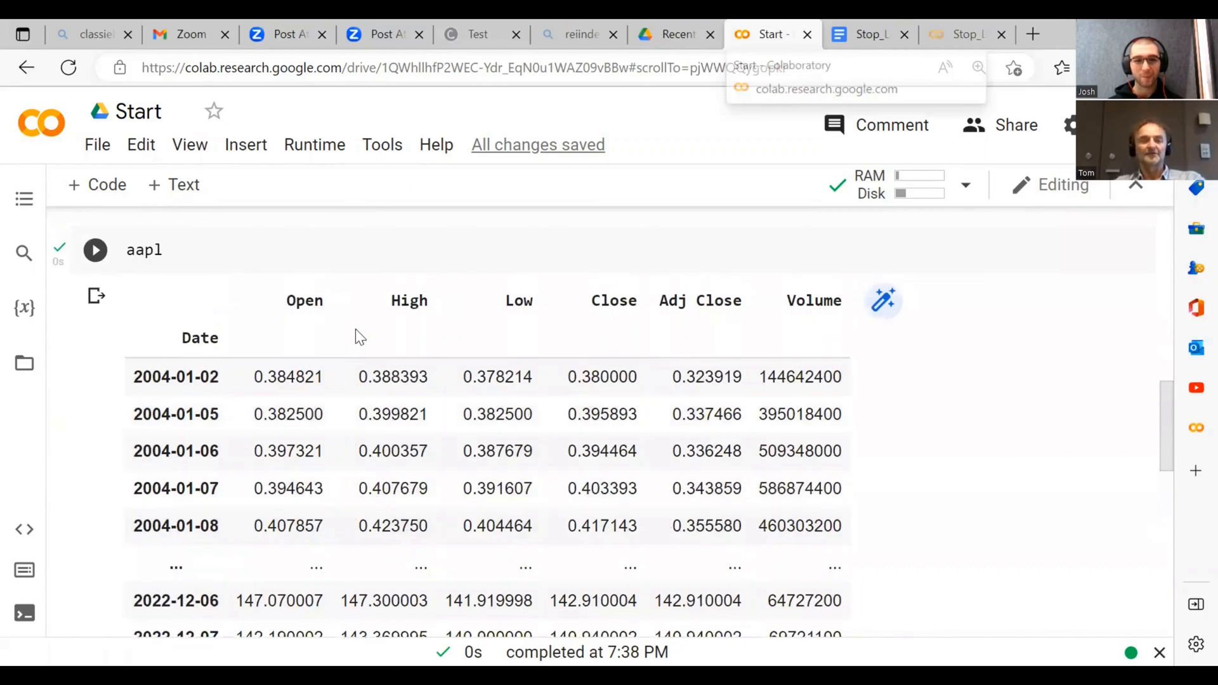
{"action": "mouse_move", "coordinate": [227, 377]}
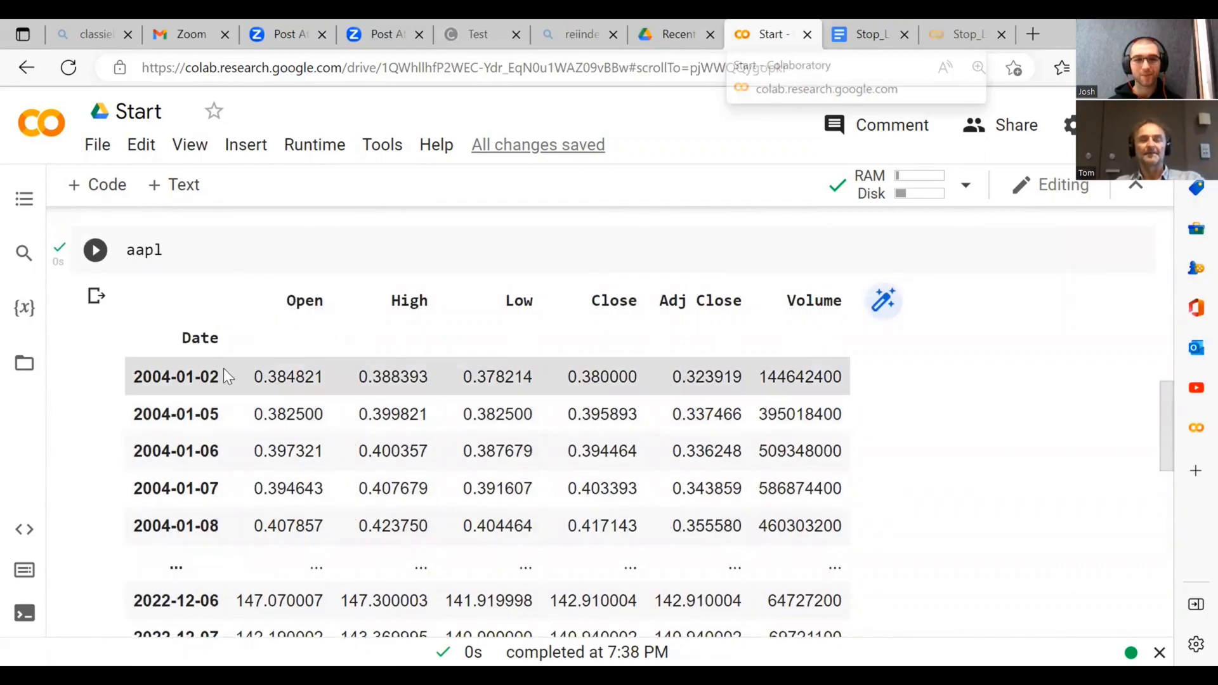
{"action": "mouse_move", "coordinate": [322, 305]}
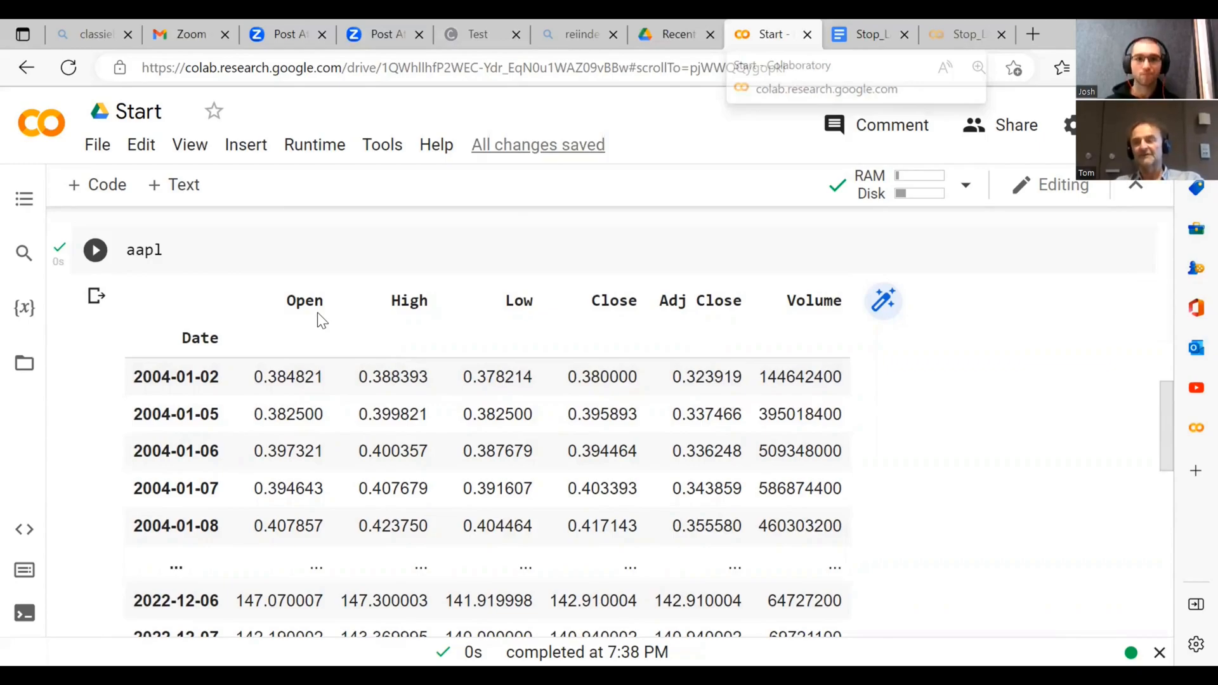
{"action": "mouse_move", "coordinate": [278, 325]}
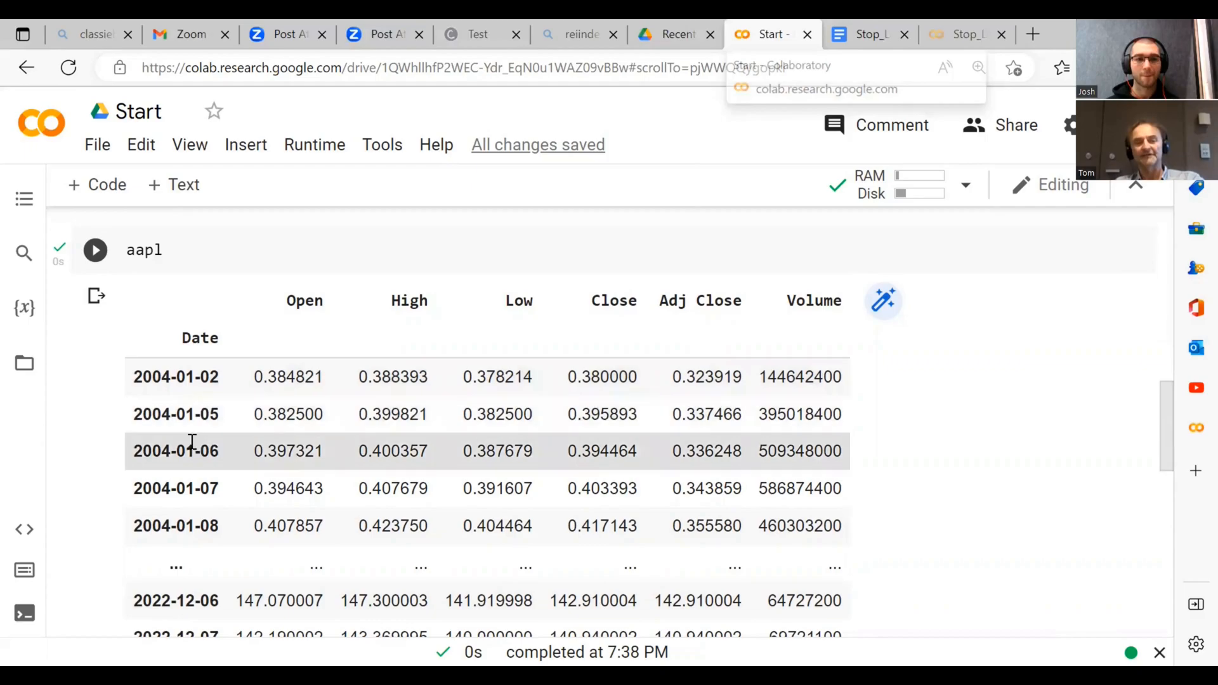
{"action": "mouse_move", "coordinate": [179, 526]}
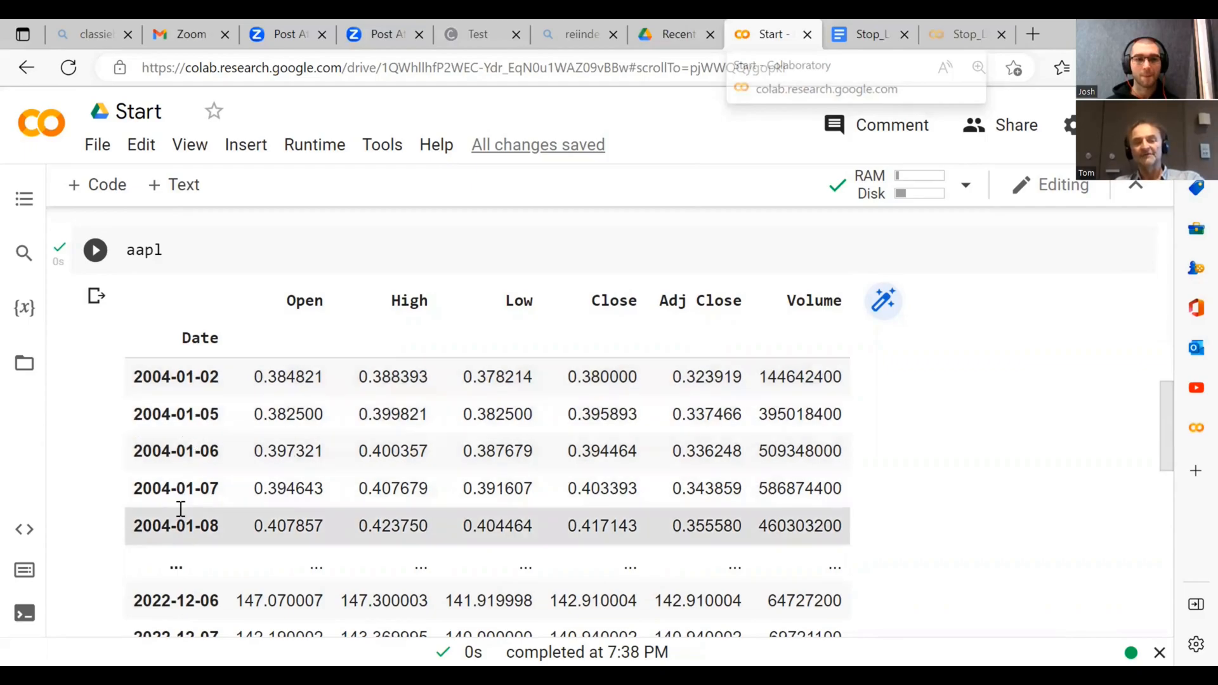
{"action": "mouse_move", "coordinate": [200, 360]}
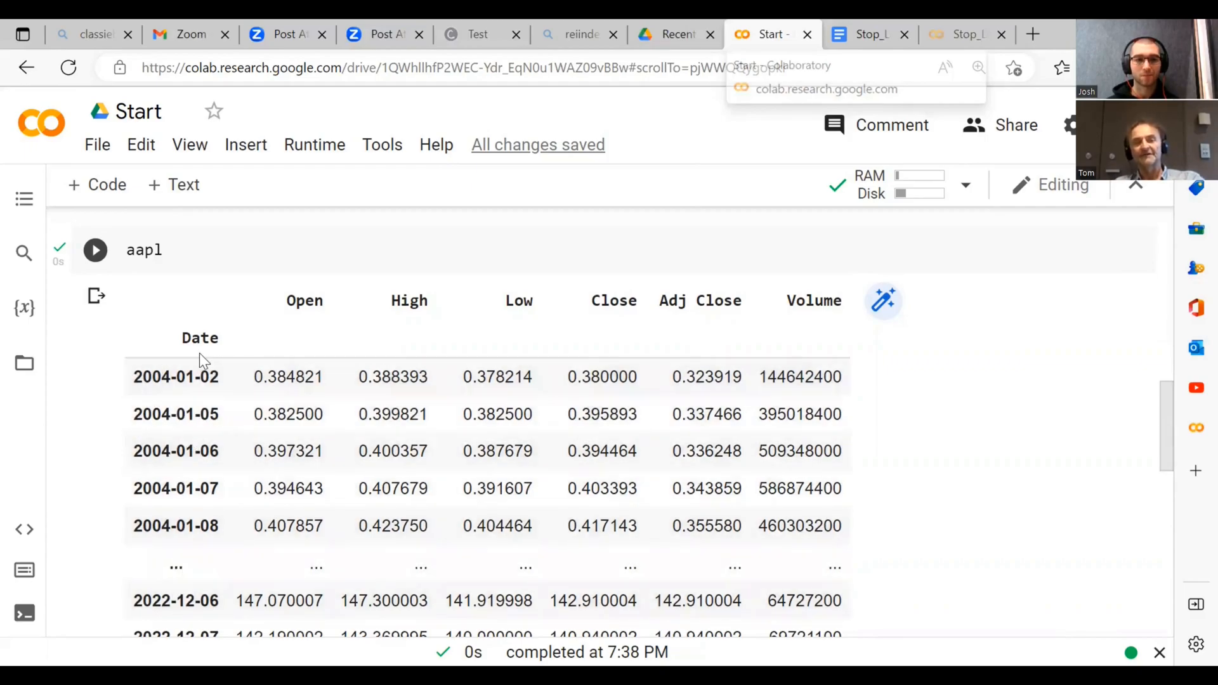
{"action": "mouse_move", "coordinate": [289, 359]}
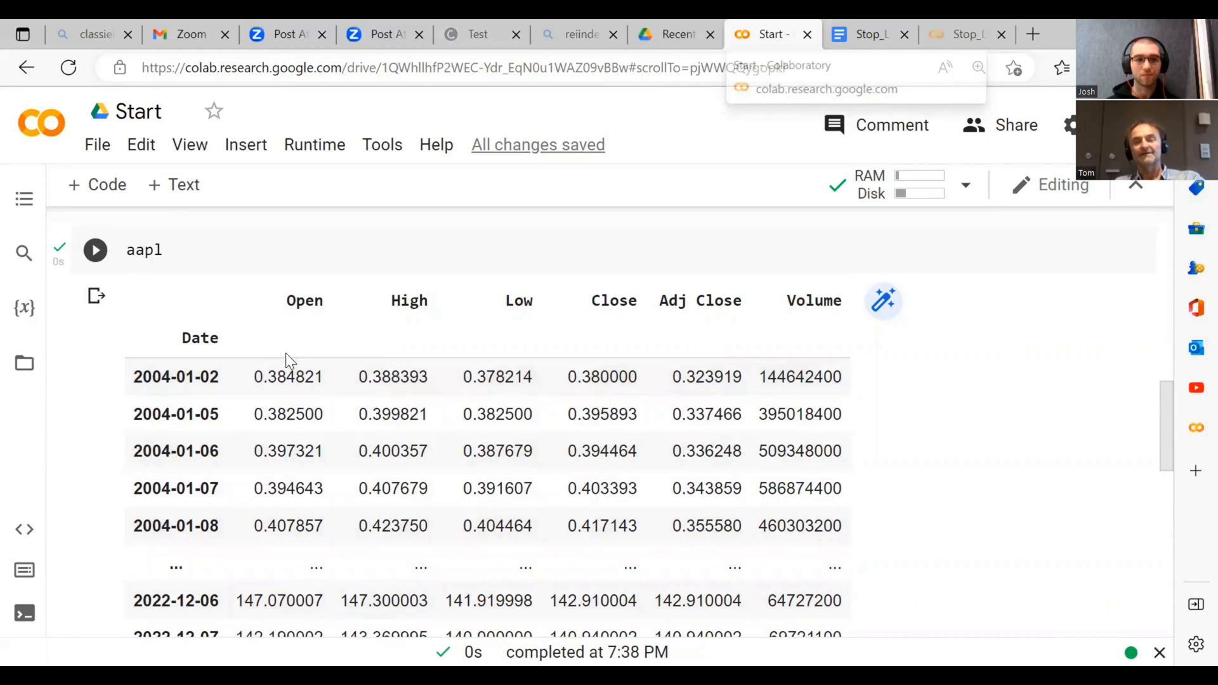
{"action": "mouse_move", "coordinate": [301, 303]}
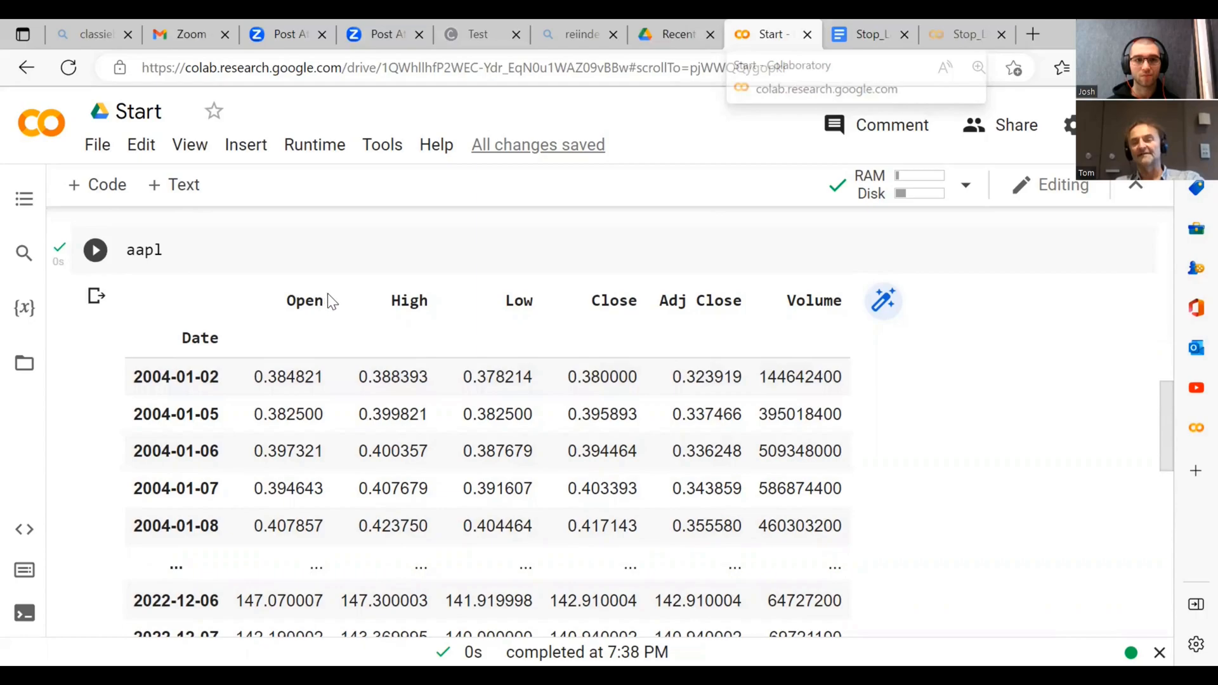
{"action": "mouse_move", "coordinate": [423, 304]}
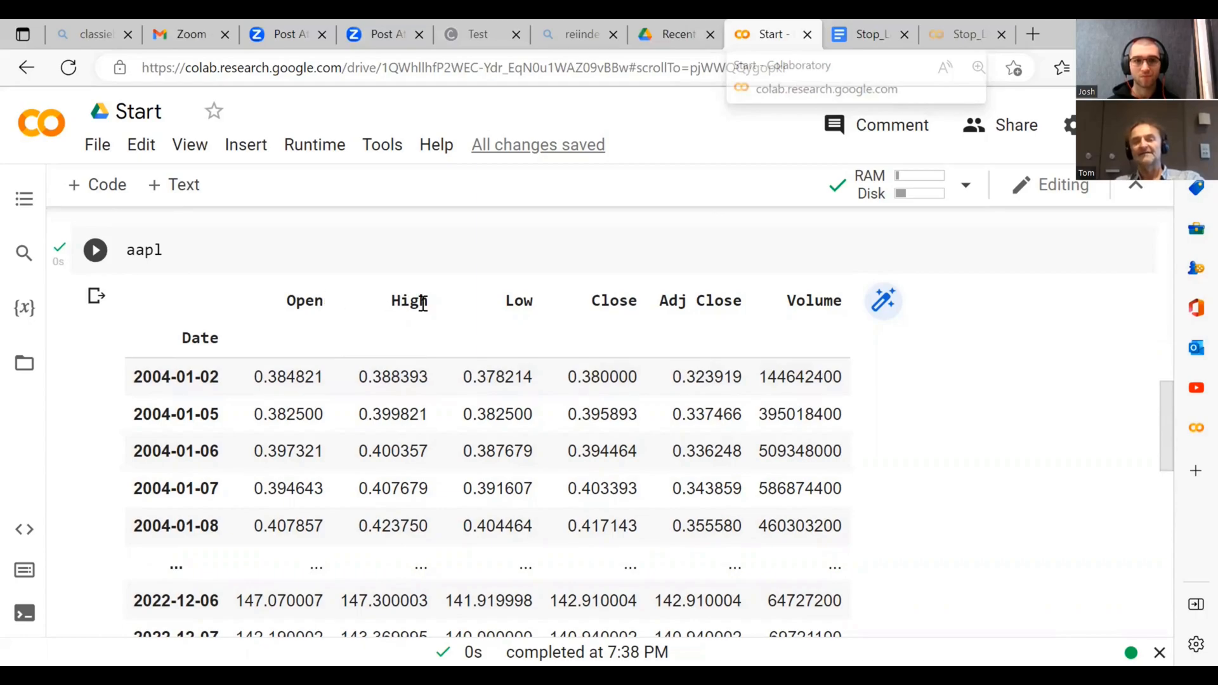
{"action": "mouse_move", "coordinate": [592, 315]}
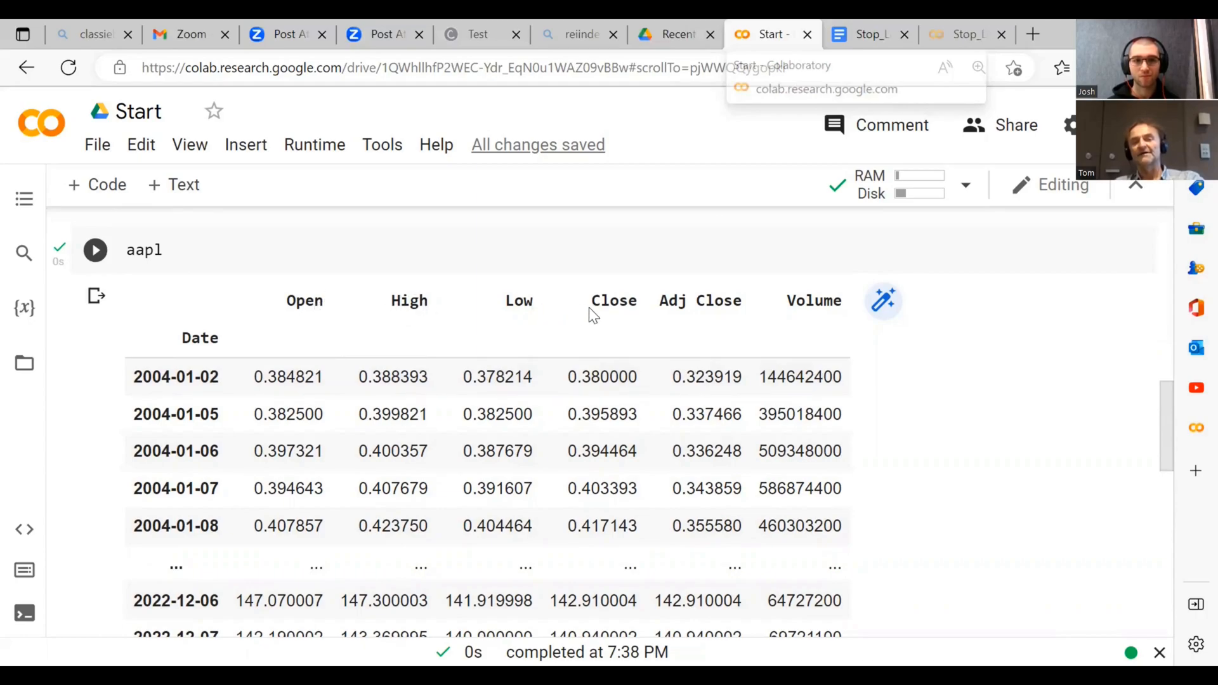
{"action": "mouse_move", "coordinate": [812, 305]}
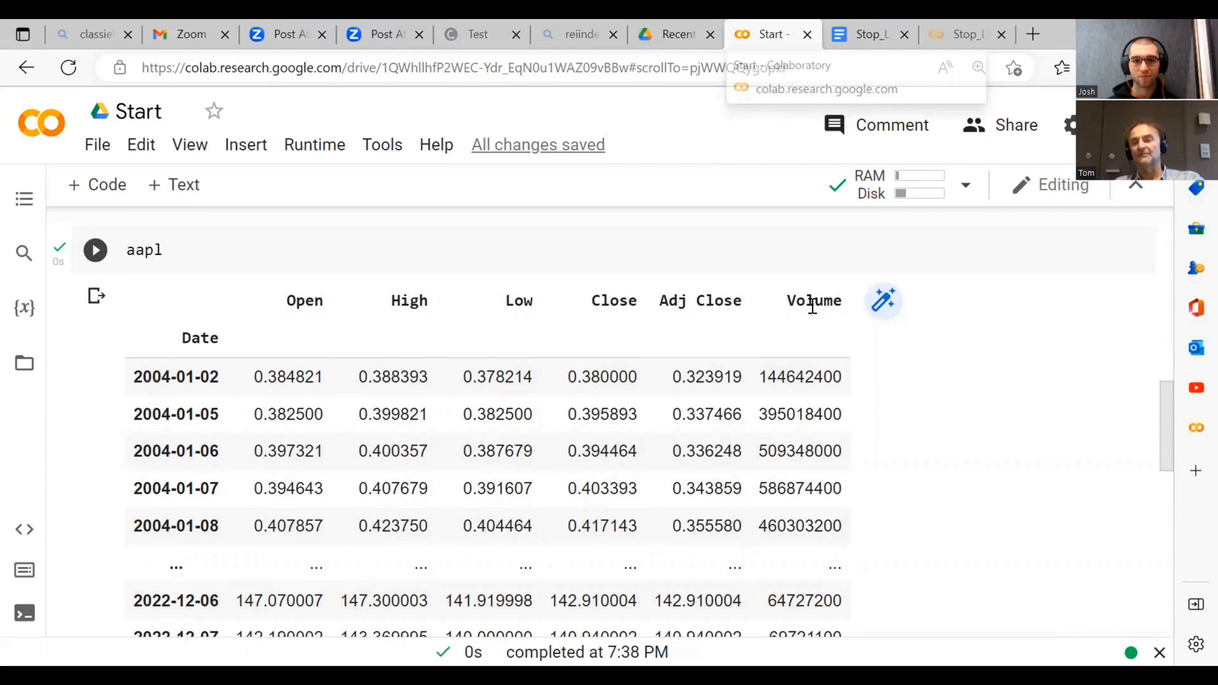
{"action": "mouse_move", "coordinate": [288, 377]}
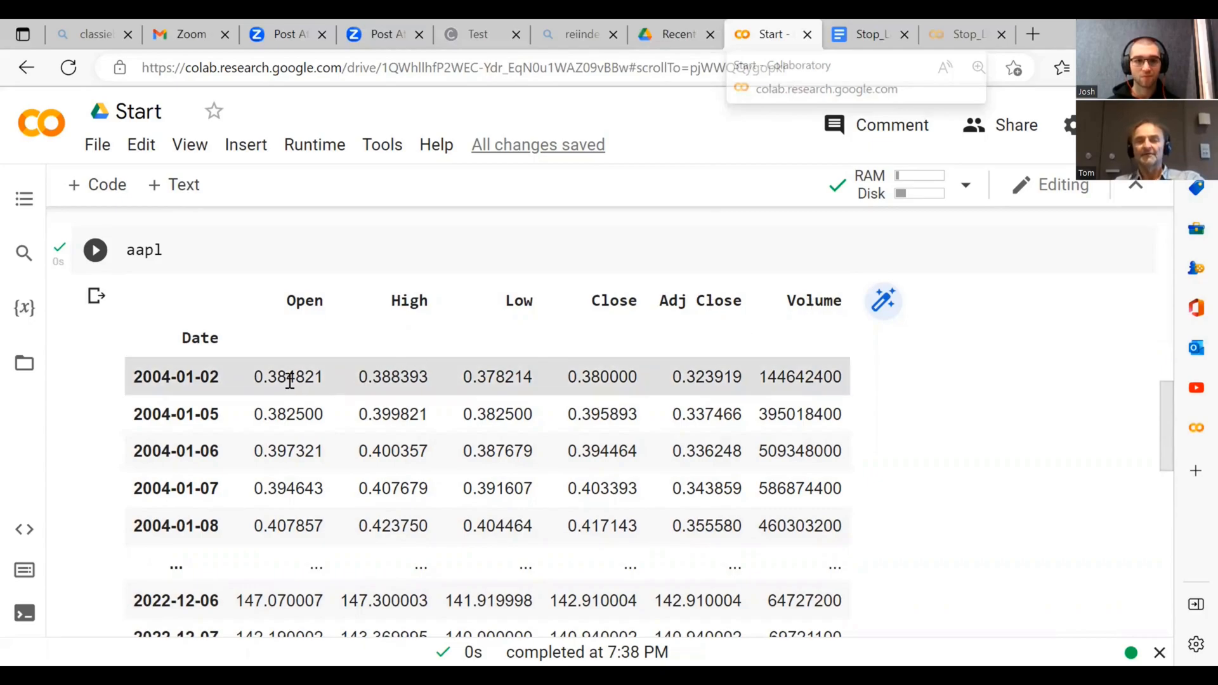
{"action": "mouse_move", "coordinate": [597, 367]}
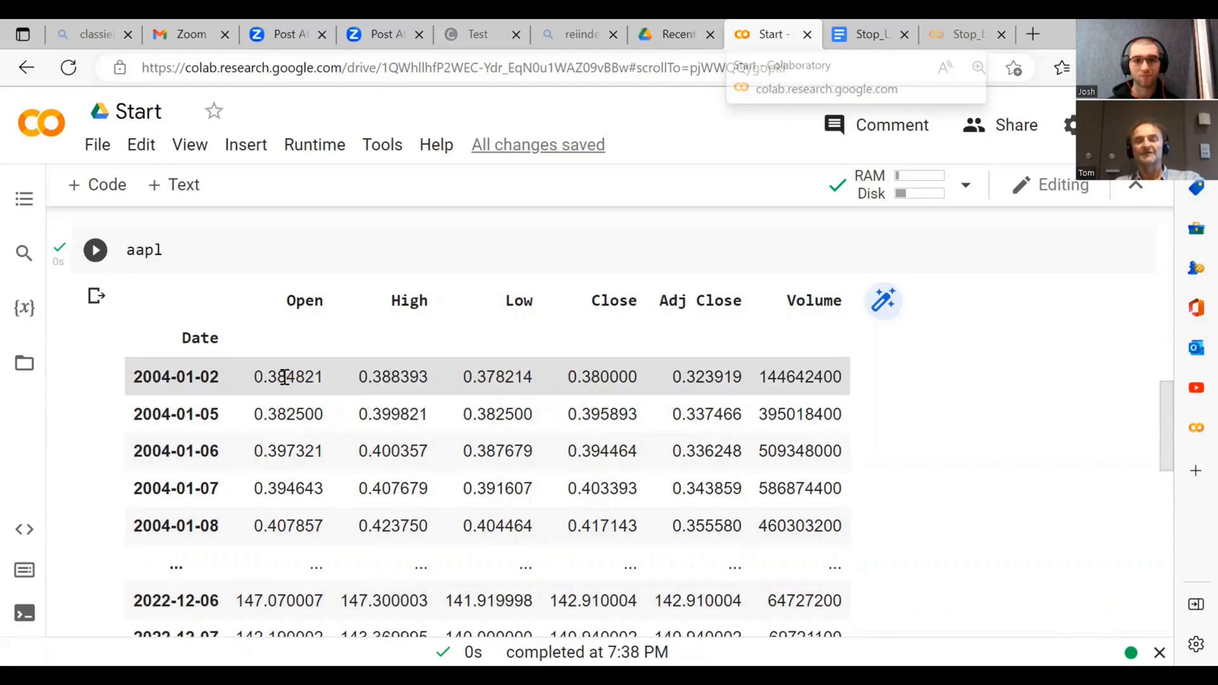
{"action": "mouse_move", "coordinate": [400, 369]}
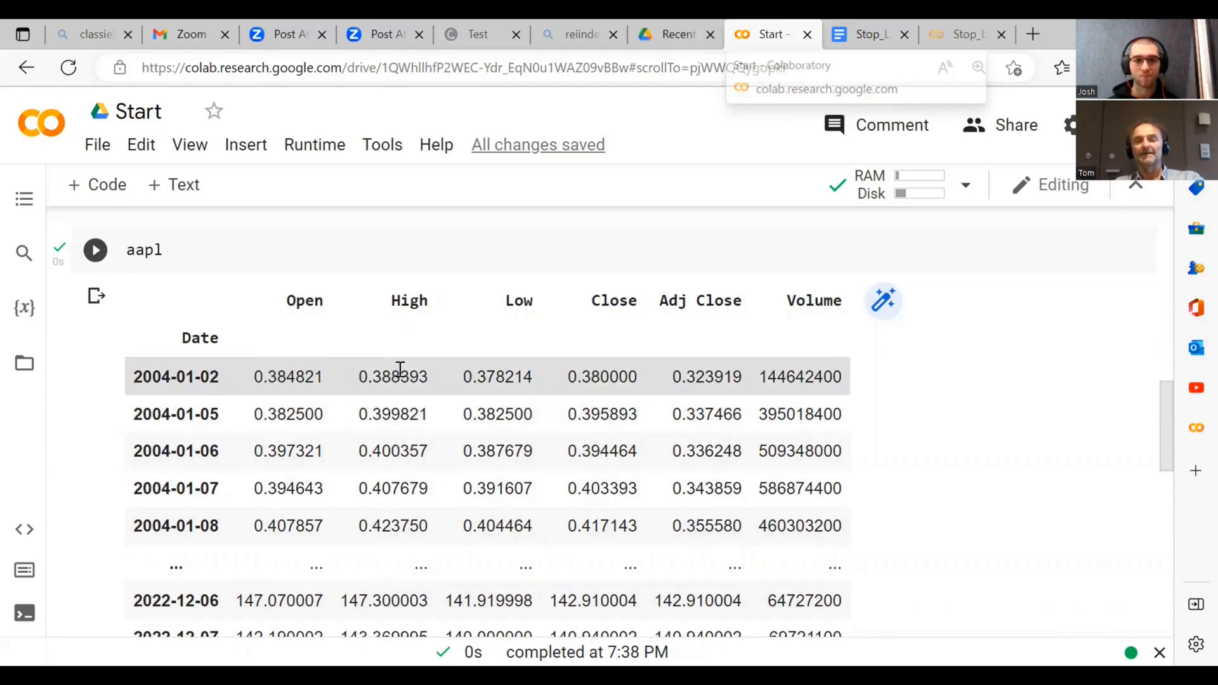
{"action": "mouse_move", "coordinate": [528, 301]}
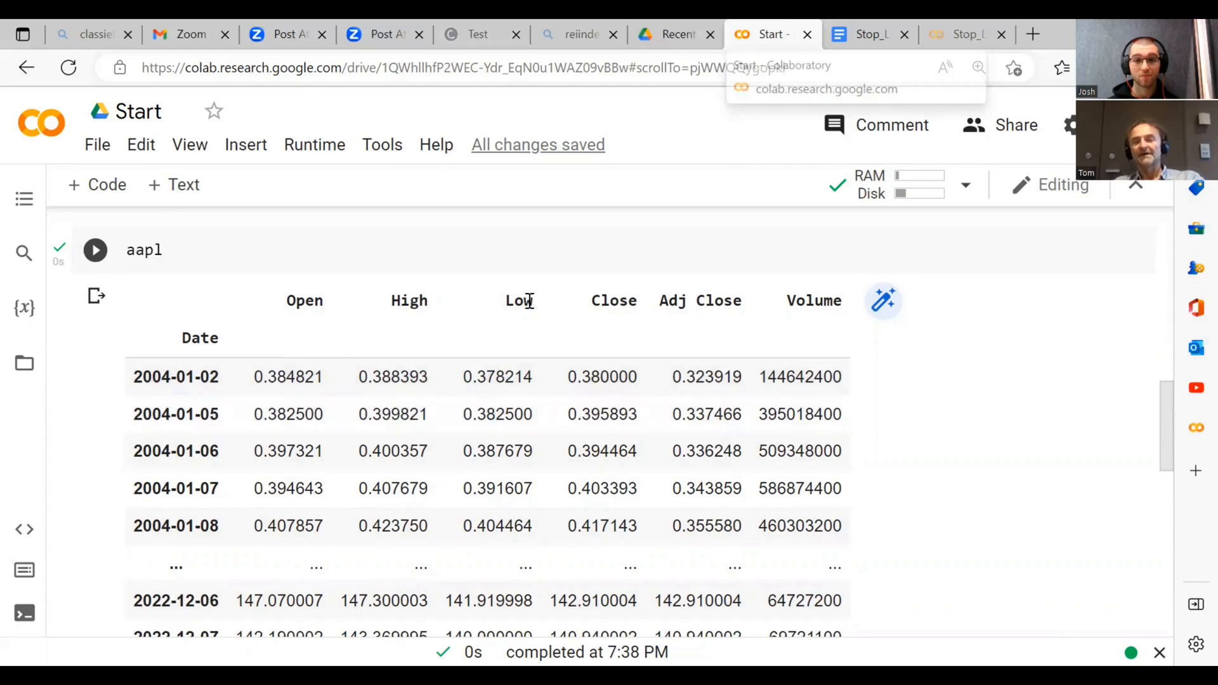
{"action": "mouse_move", "coordinate": [284, 336]}
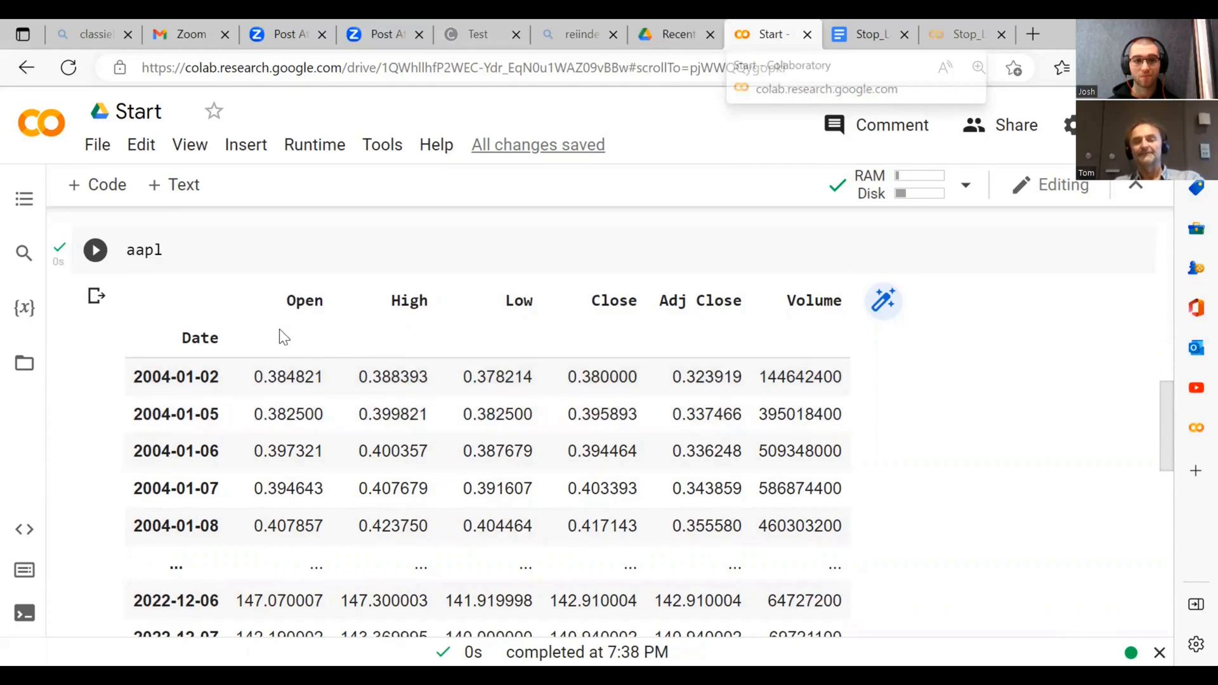
{"action": "mouse_move", "coordinate": [264, 426]}
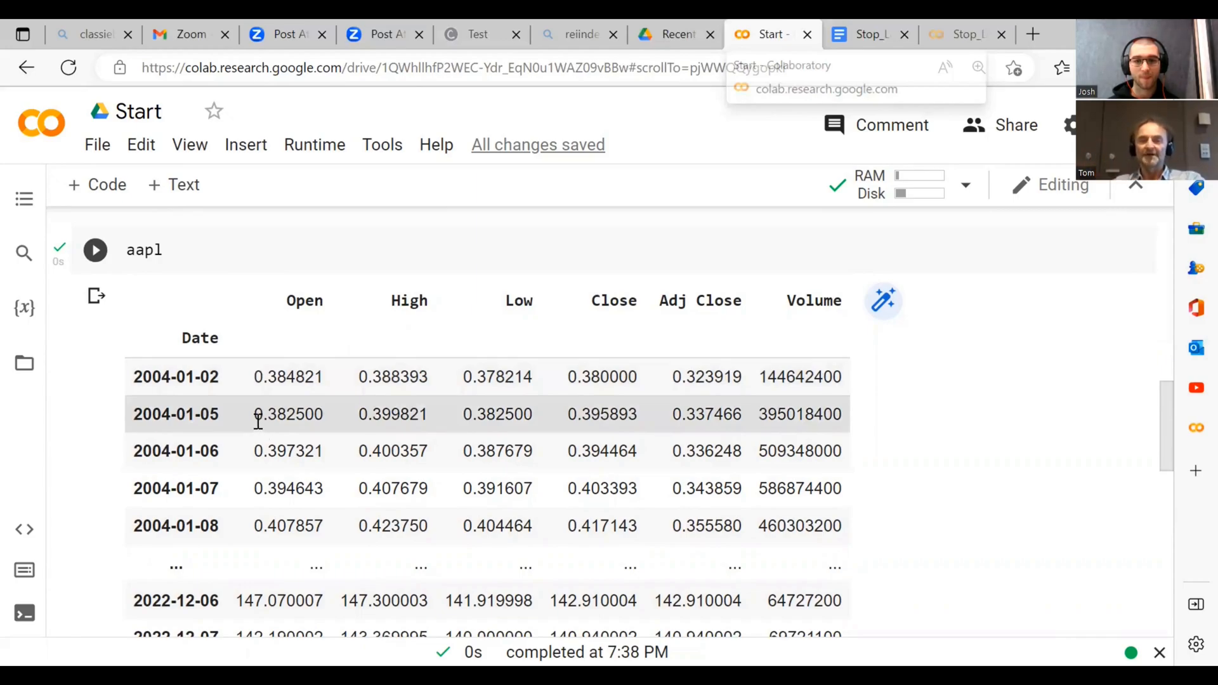
{"action": "mouse_move", "coordinate": [602, 377]}
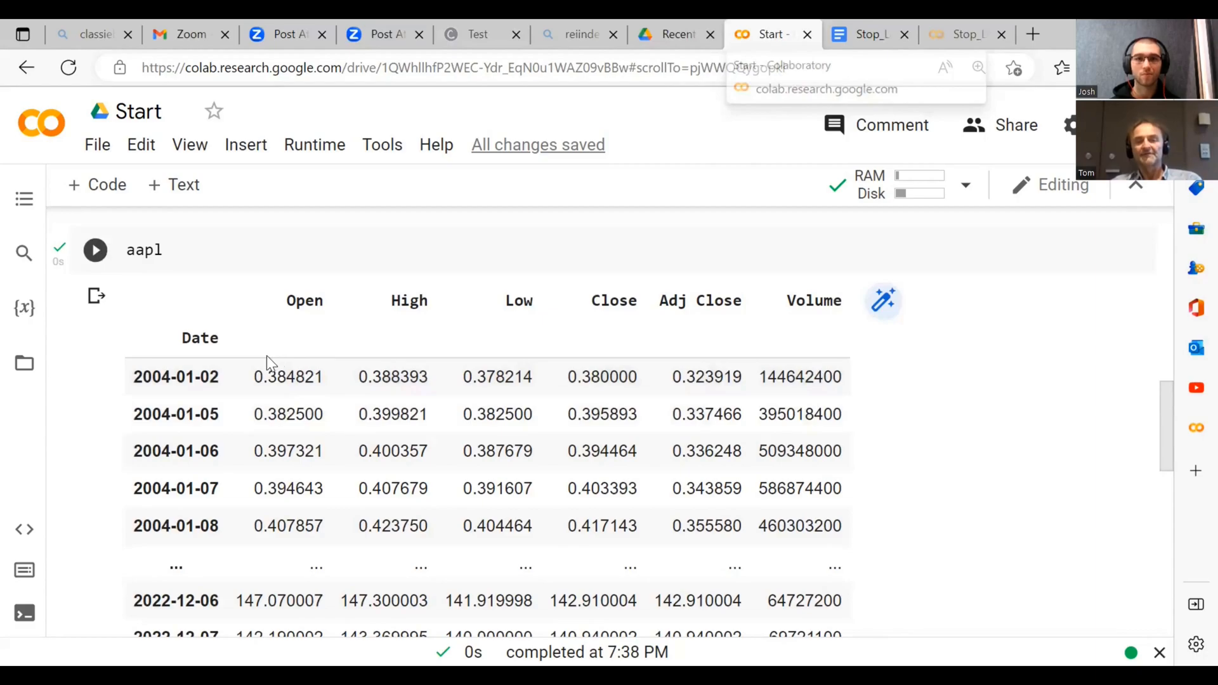
{"action": "mouse_move", "coordinate": [299, 381]}
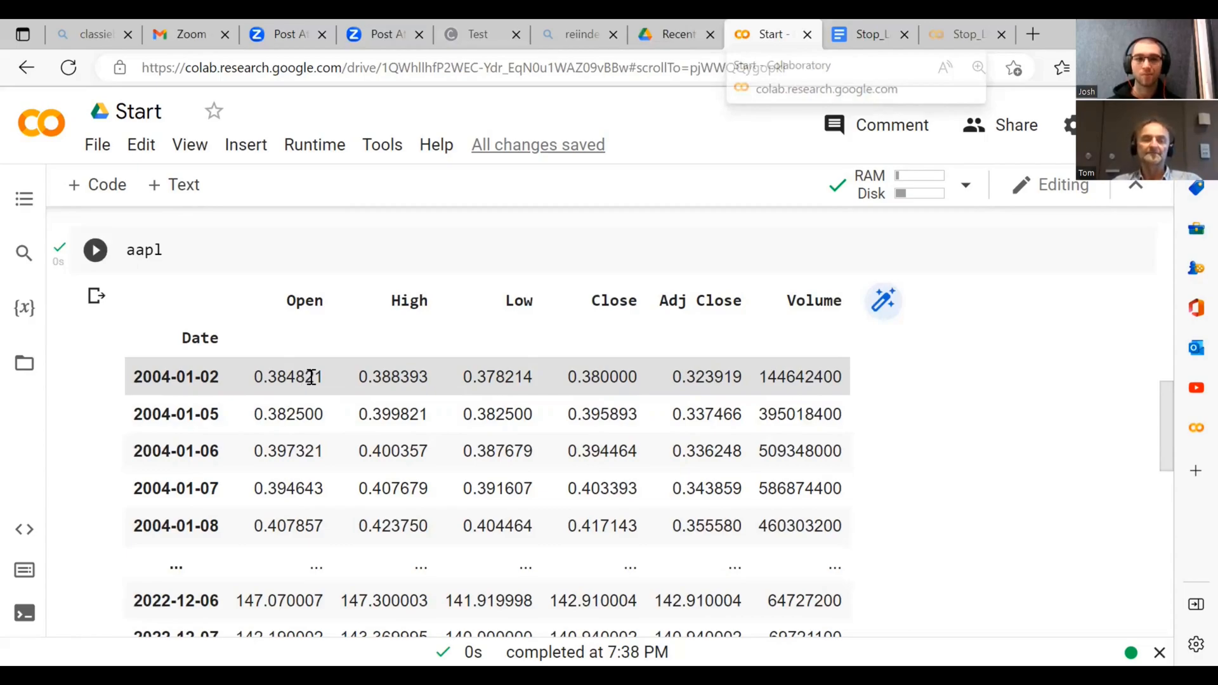
{"action": "mouse_move", "coordinate": [408, 380]}
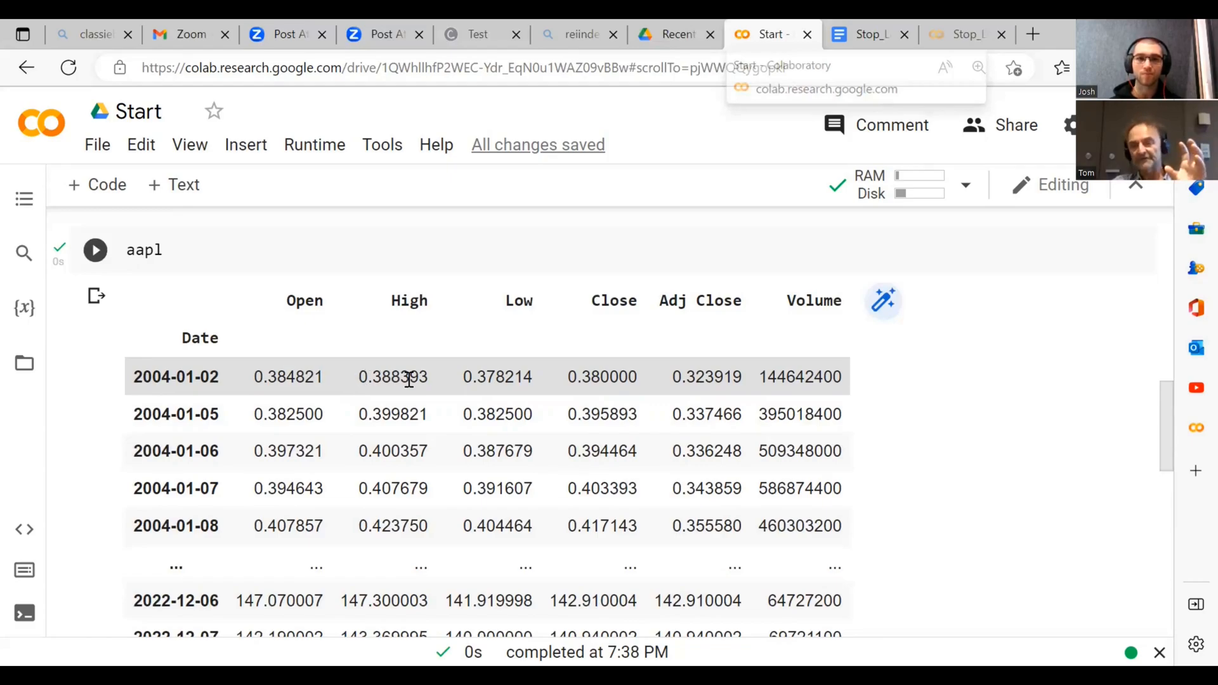
{"action": "mouse_move", "coordinate": [501, 380]}
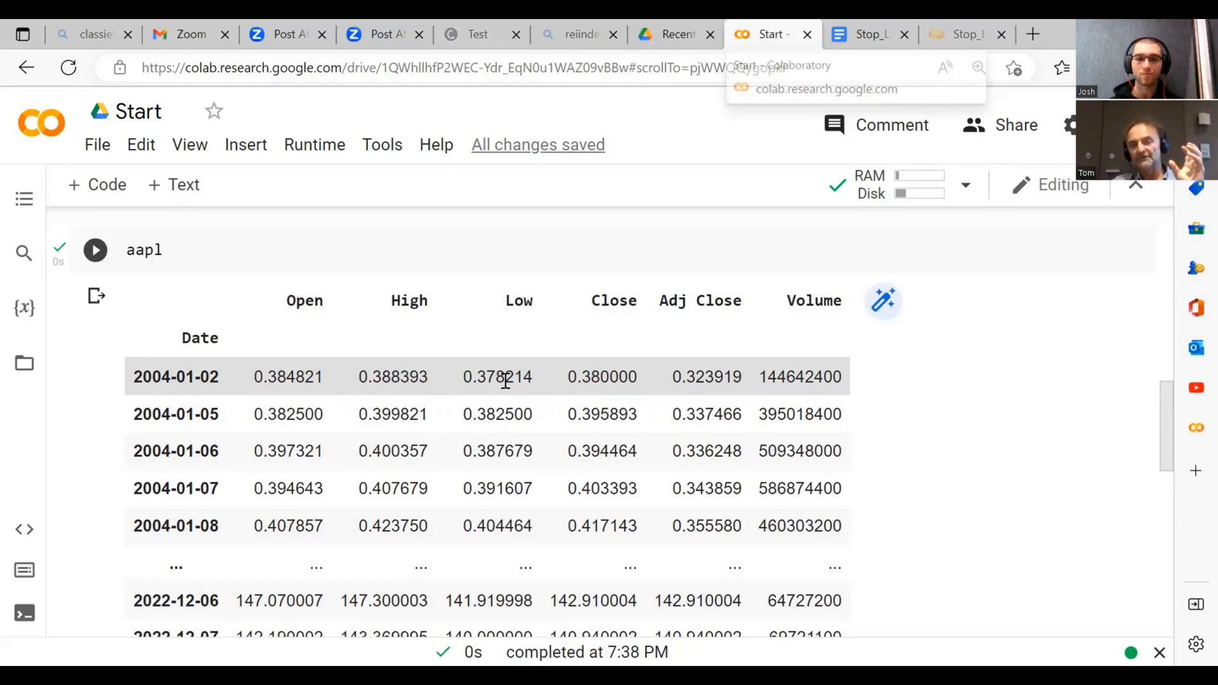
{"action": "mouse_move", "coordinate": [578, 377]}
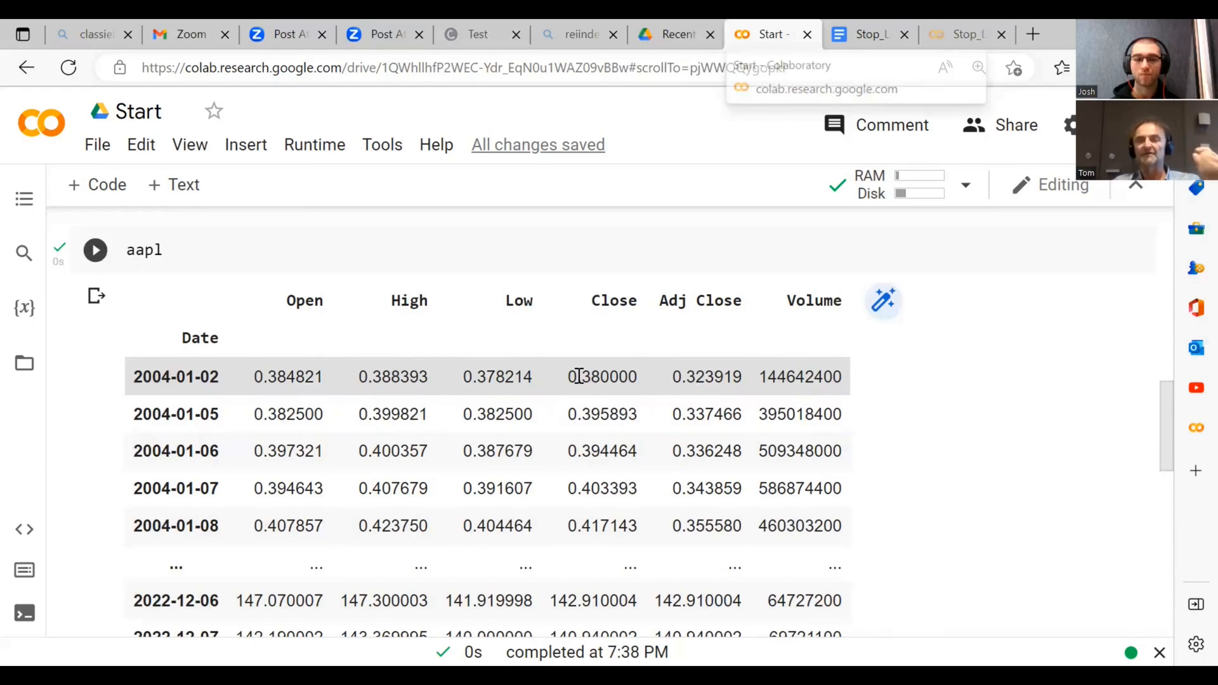
{"action": "mouse_move", "coordinate": [682, 394]}
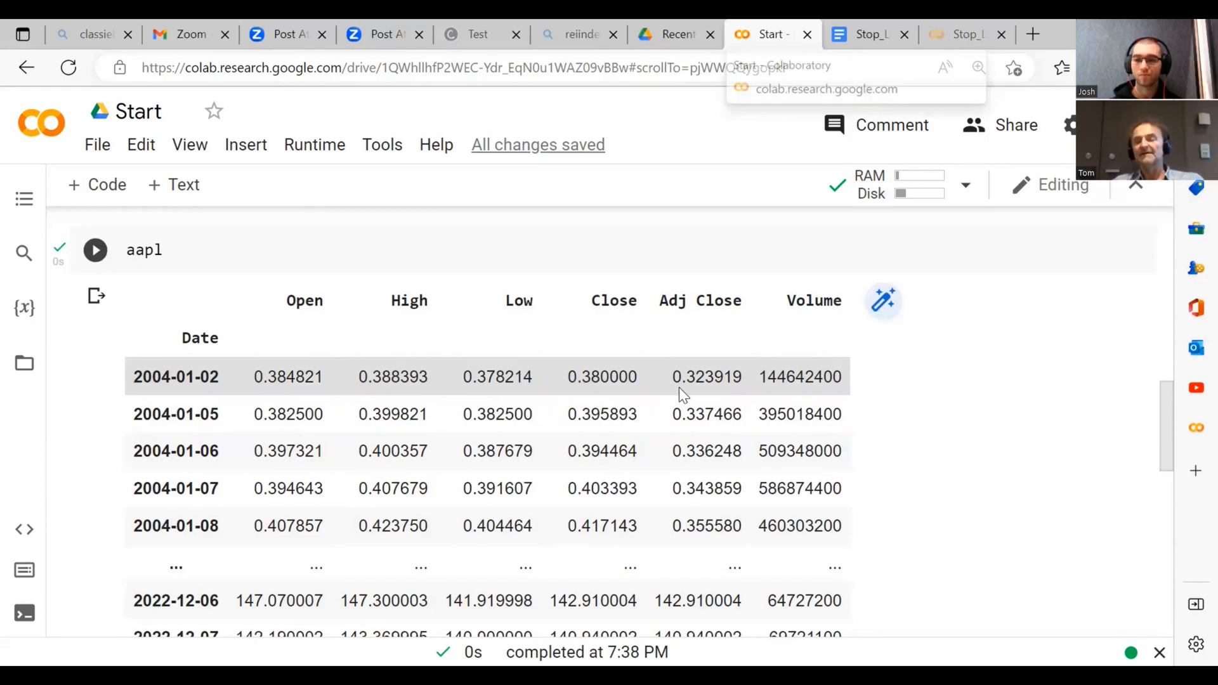
{"action": "mouse_move", "coordinate": [729, 379]}
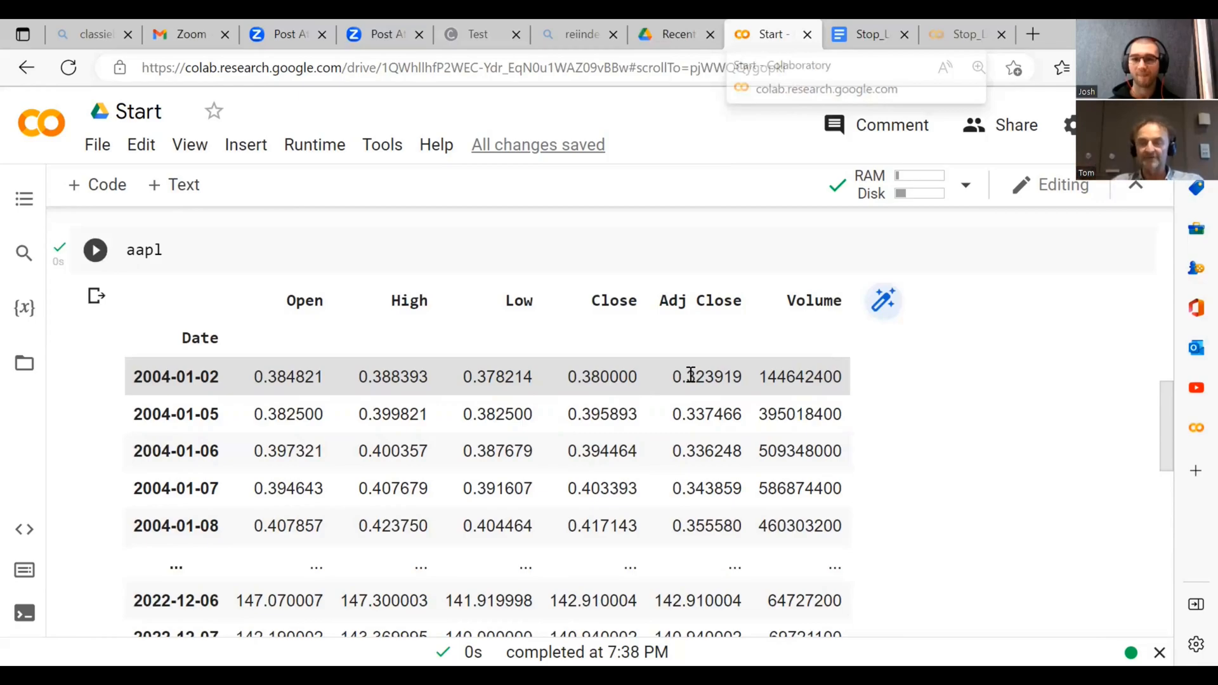
{"action": "mouse_move", "coordinate": [765, 377]}
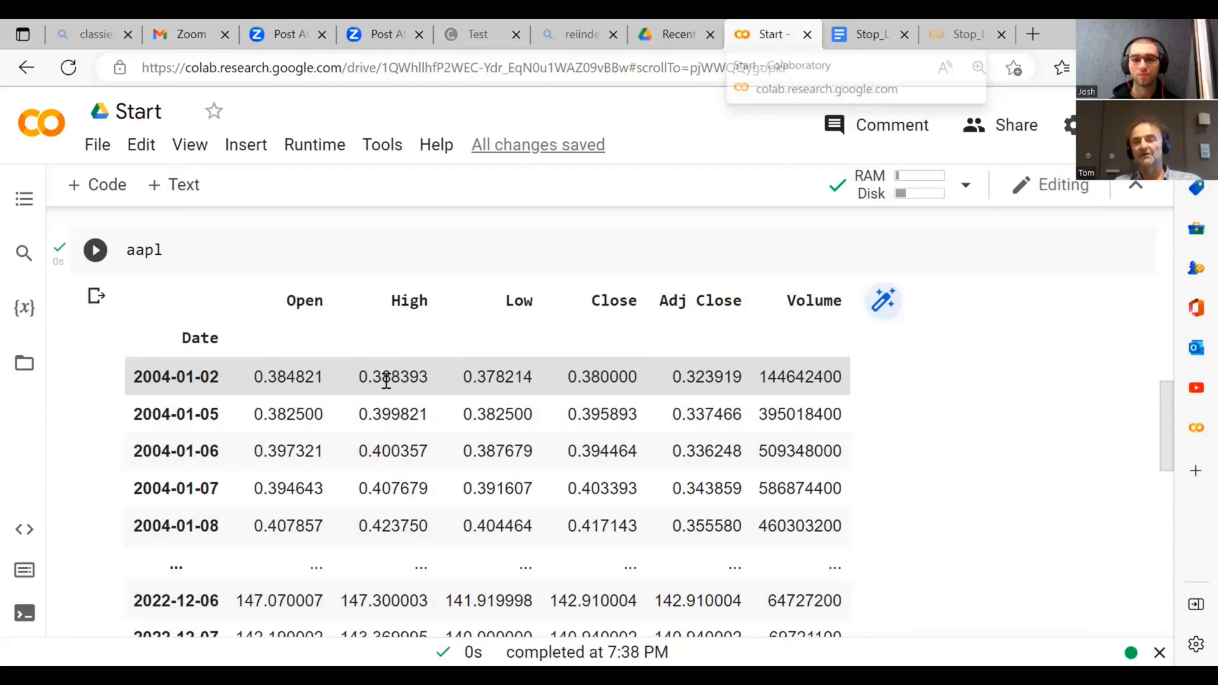
{"action": "mouse_move", "coordinate": [628, 398]}
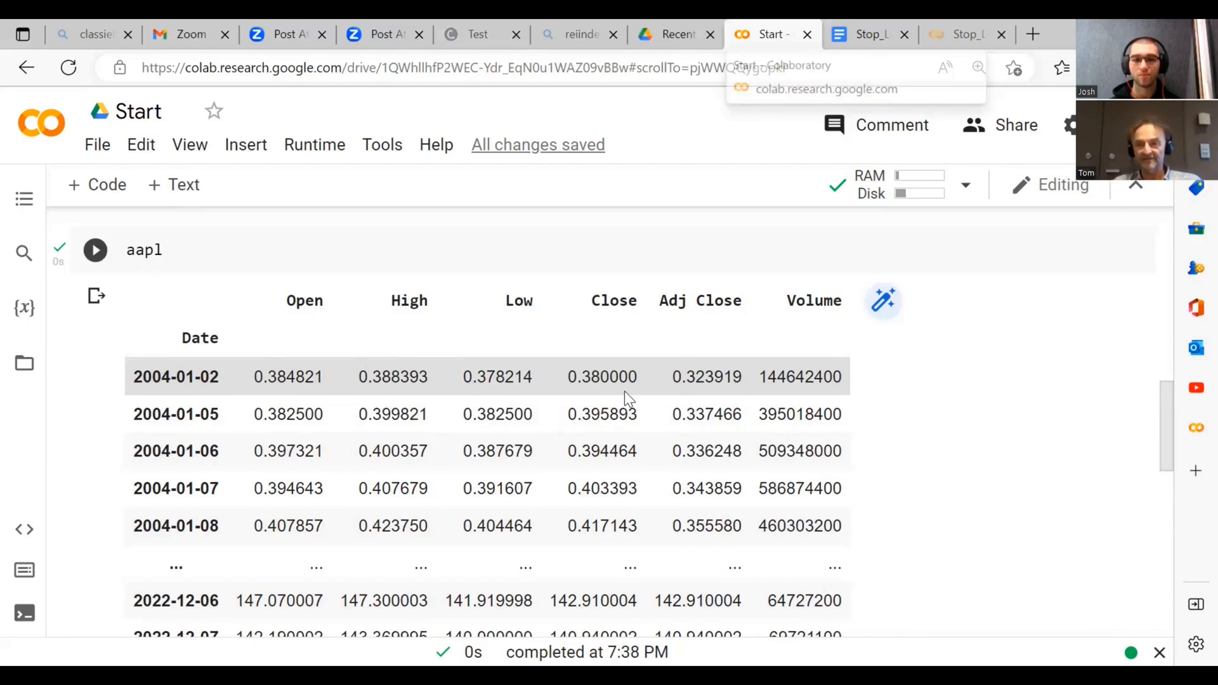